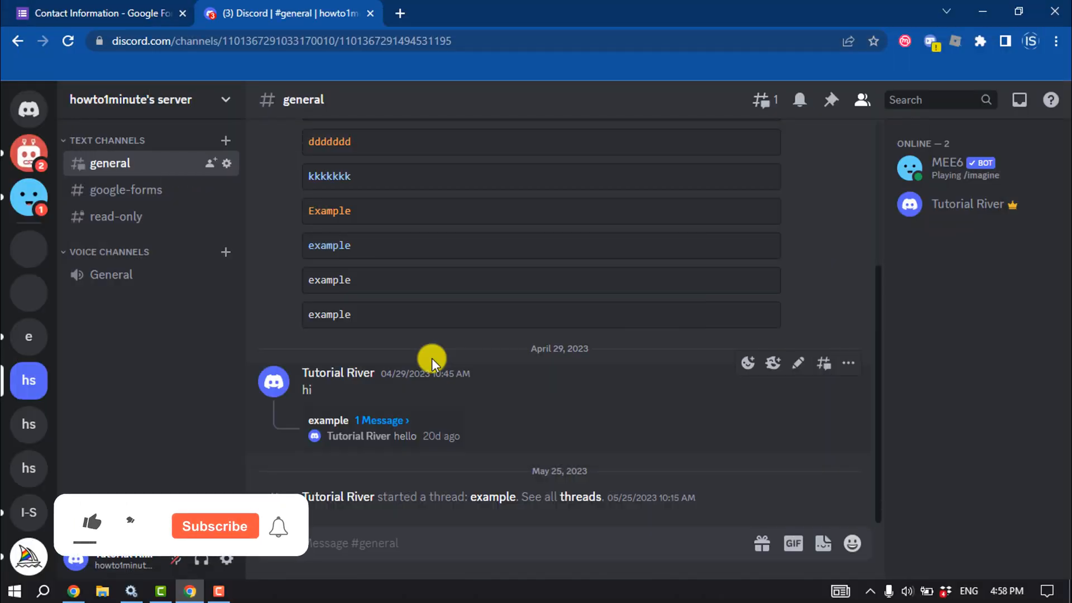
- Create a new Discord text channel named googole-form-response and leave it open
click(92, 526)
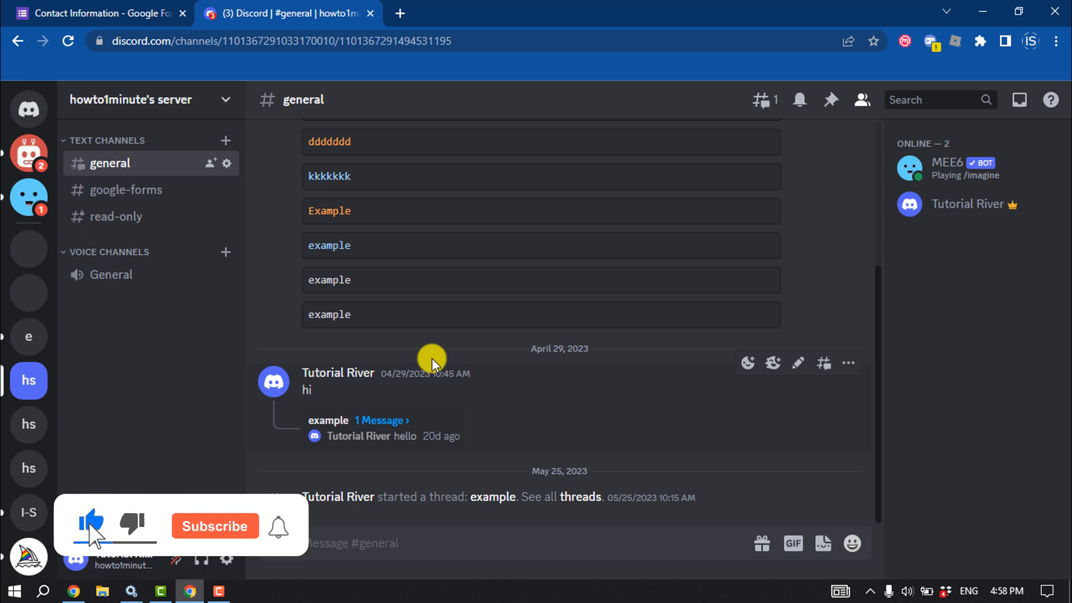
click(215, 526)
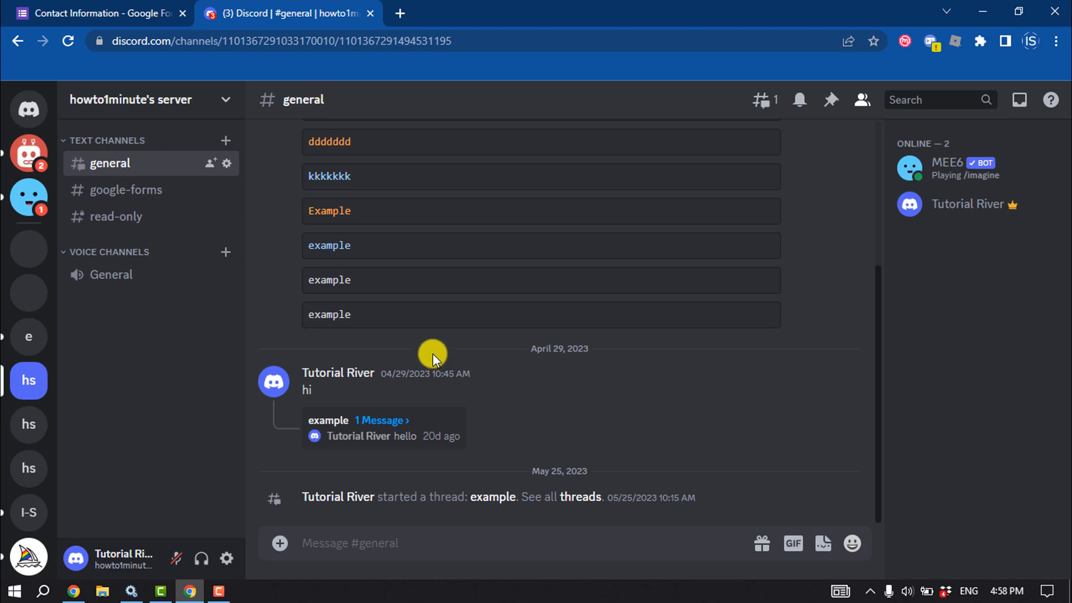
mouse_move(226, 141)
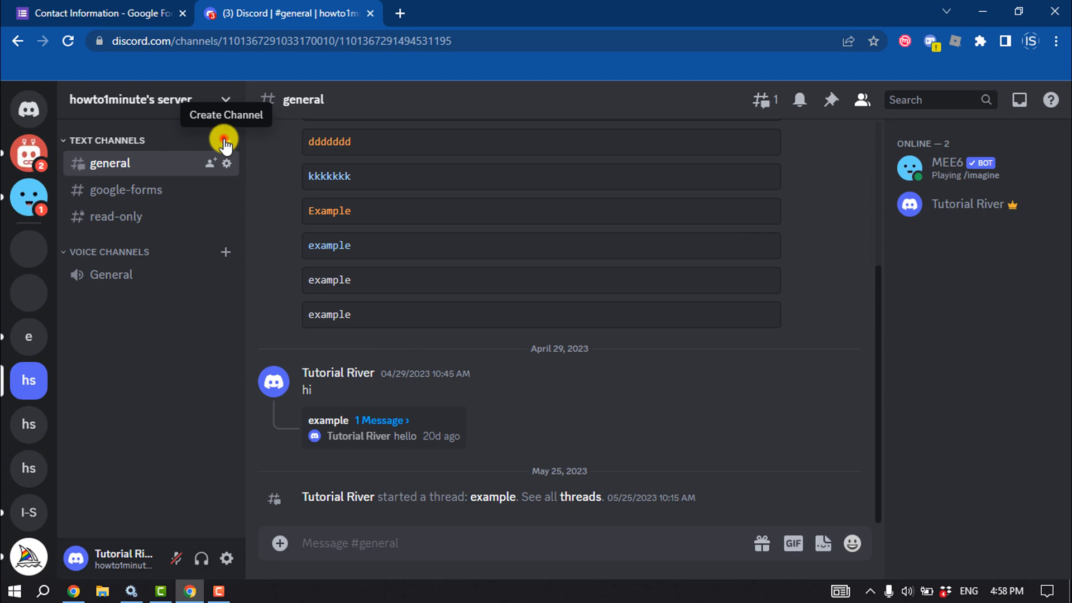
click(224, 141)
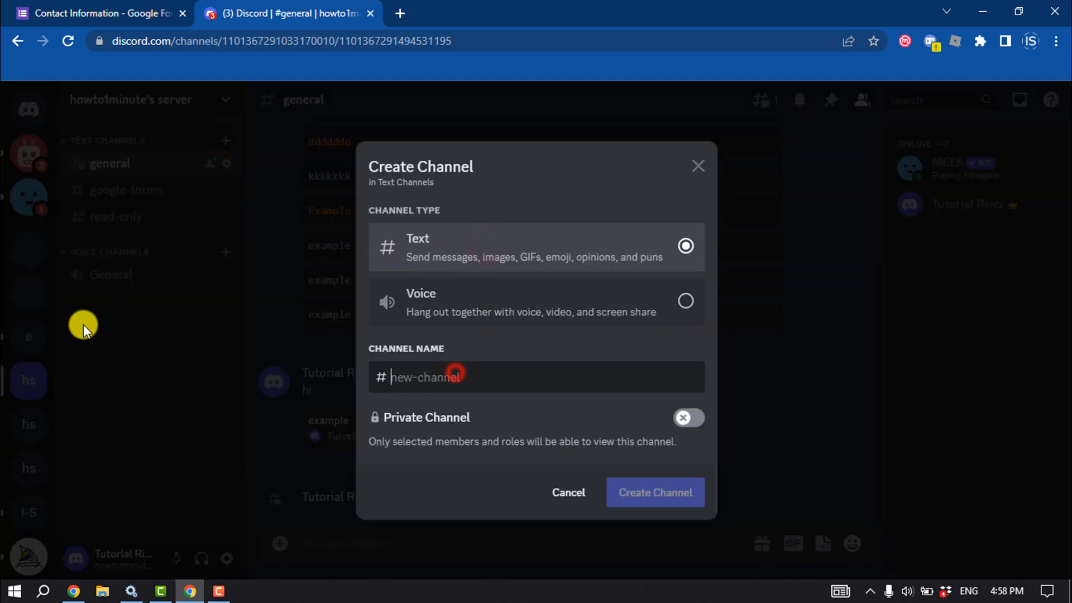
text(googole-form-response)
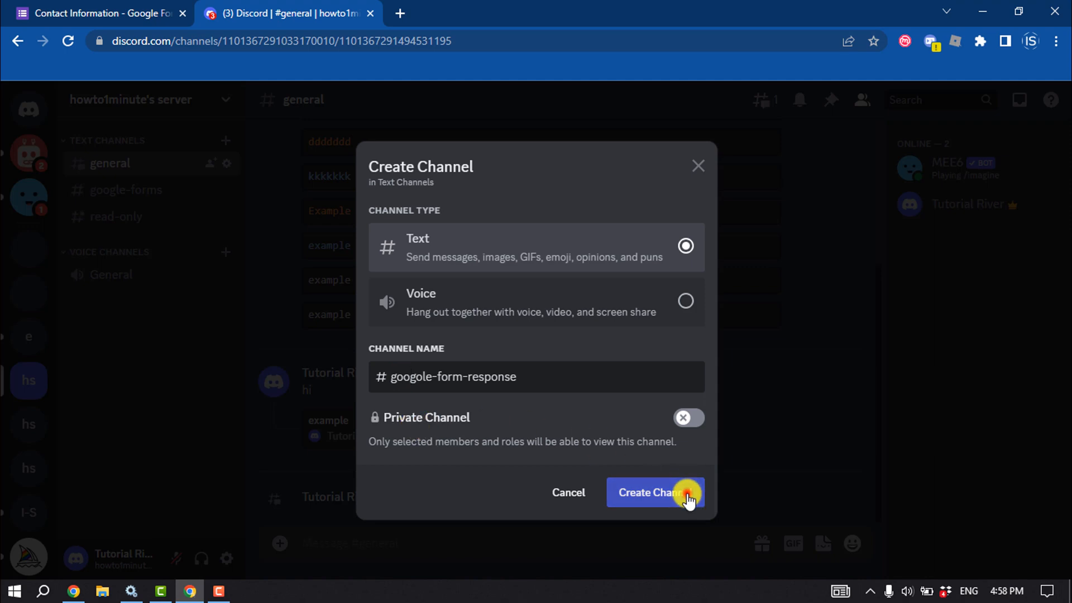
click(655, 493)
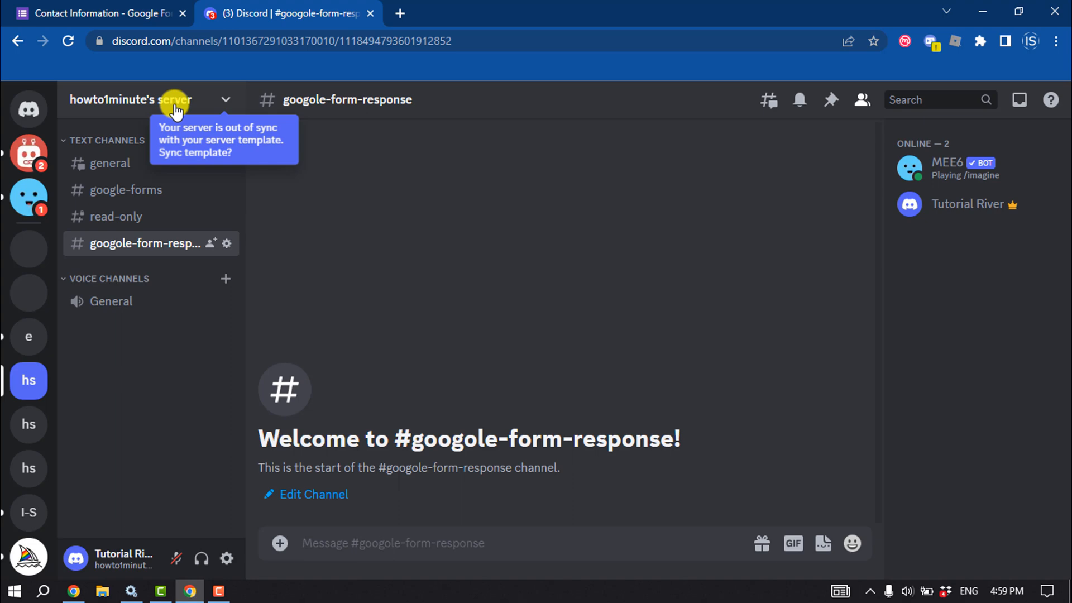
- Reach the server's Integrations > Webhooks settings page, currently listing no webhooks
click(129, 99)
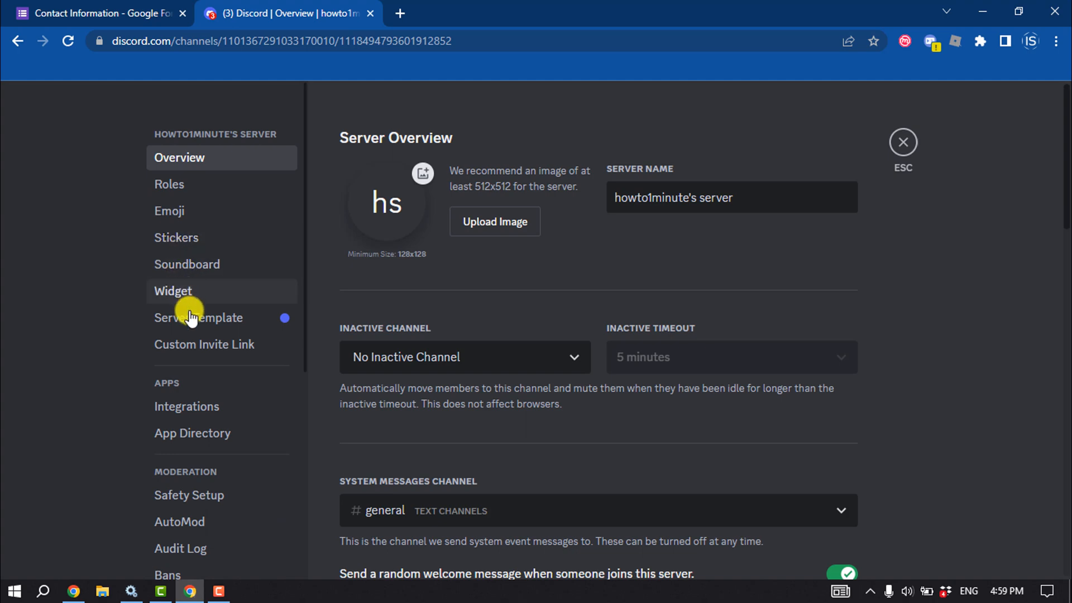
mouse_move(200, 406)
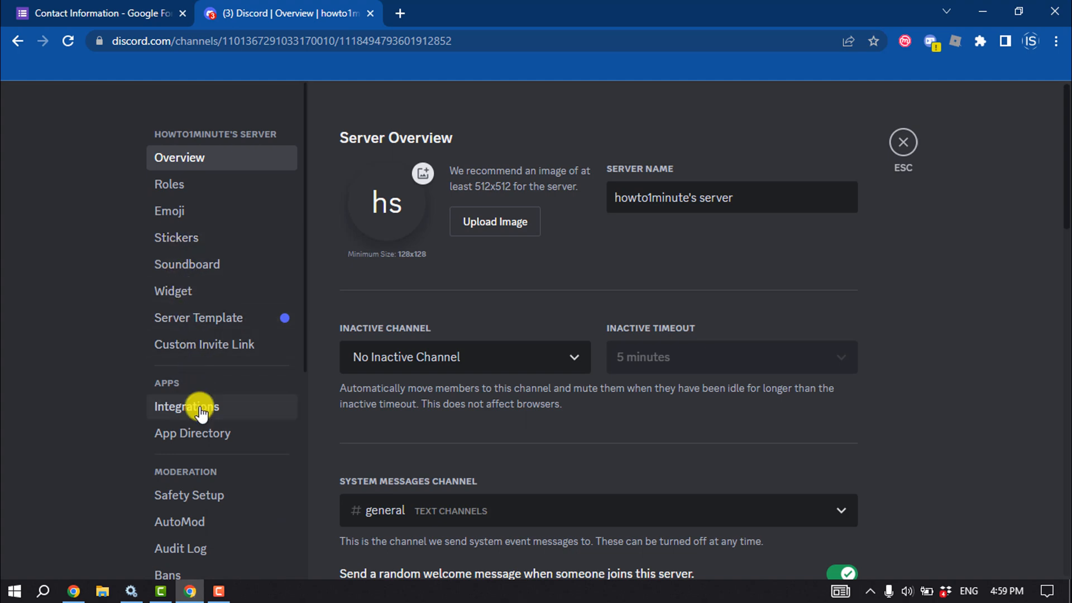
click(187, 406)
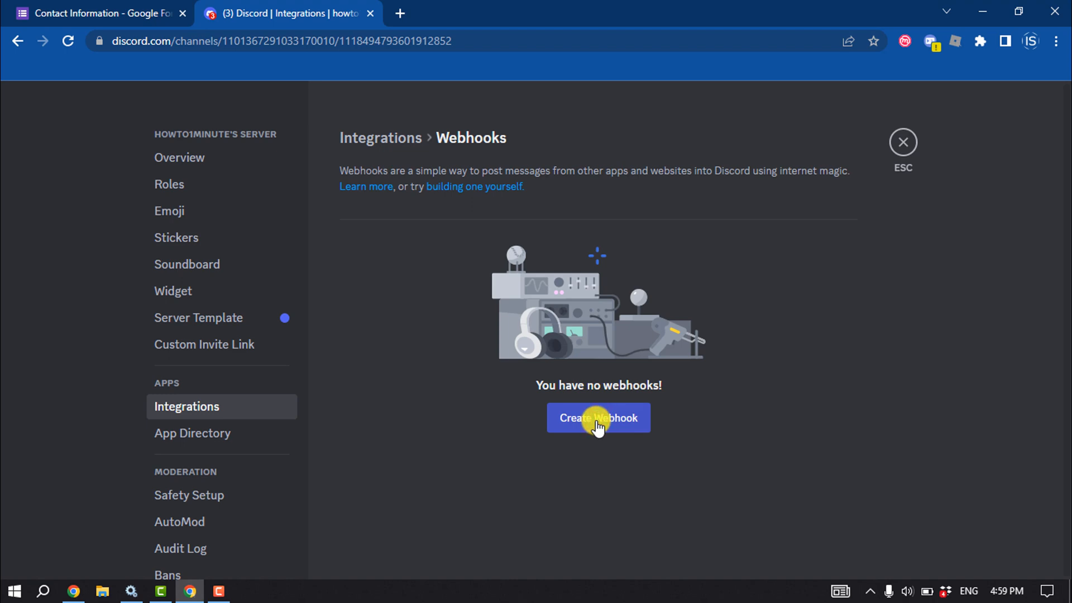
- Create a new webhook and rename it google-form-response
click(597, 418)
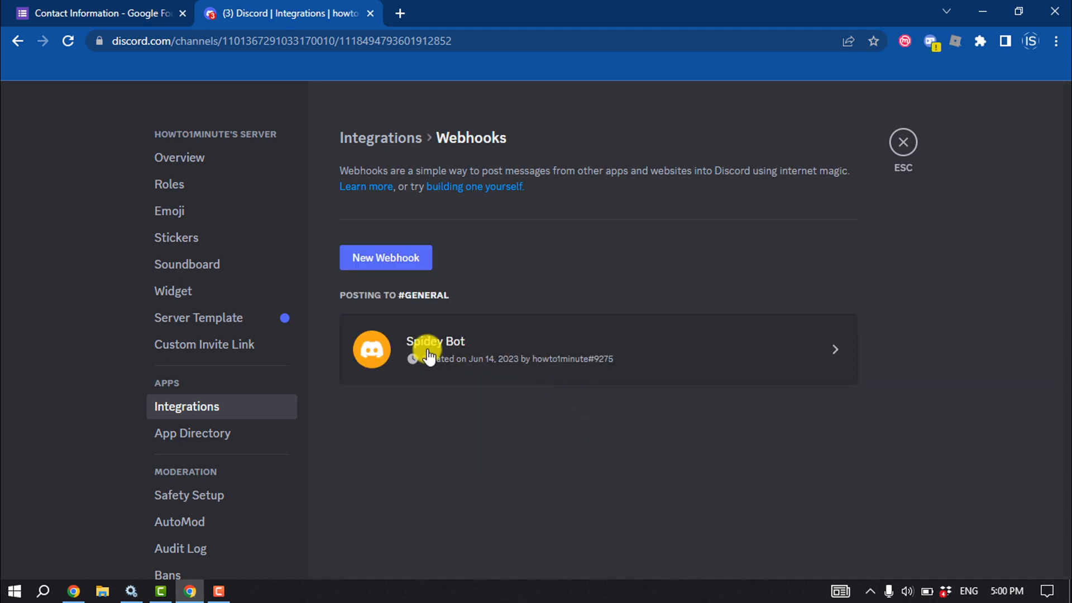
click(434, 350)
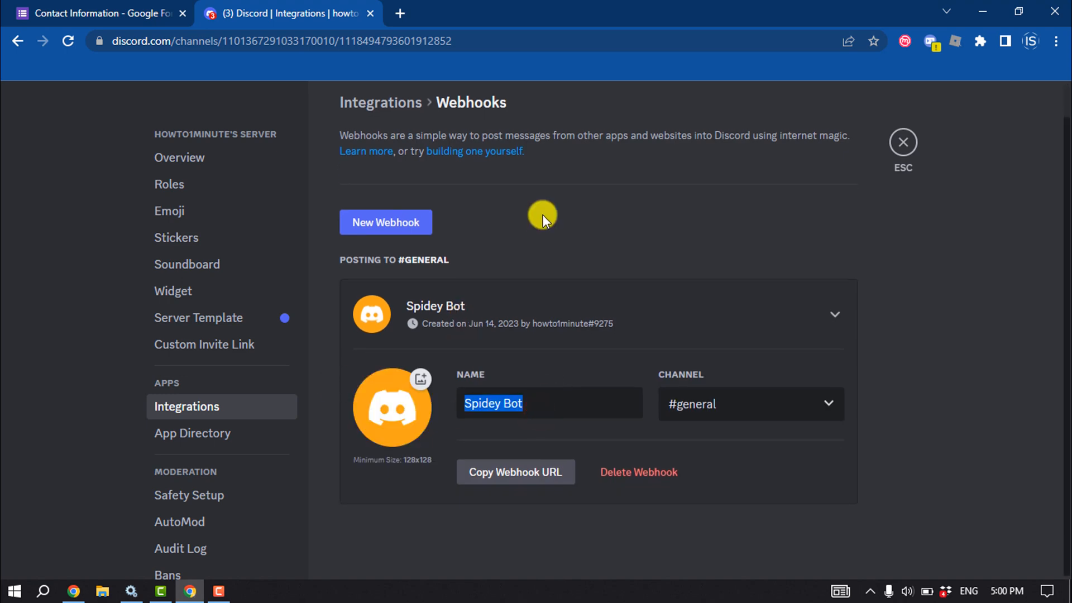
text(google-)
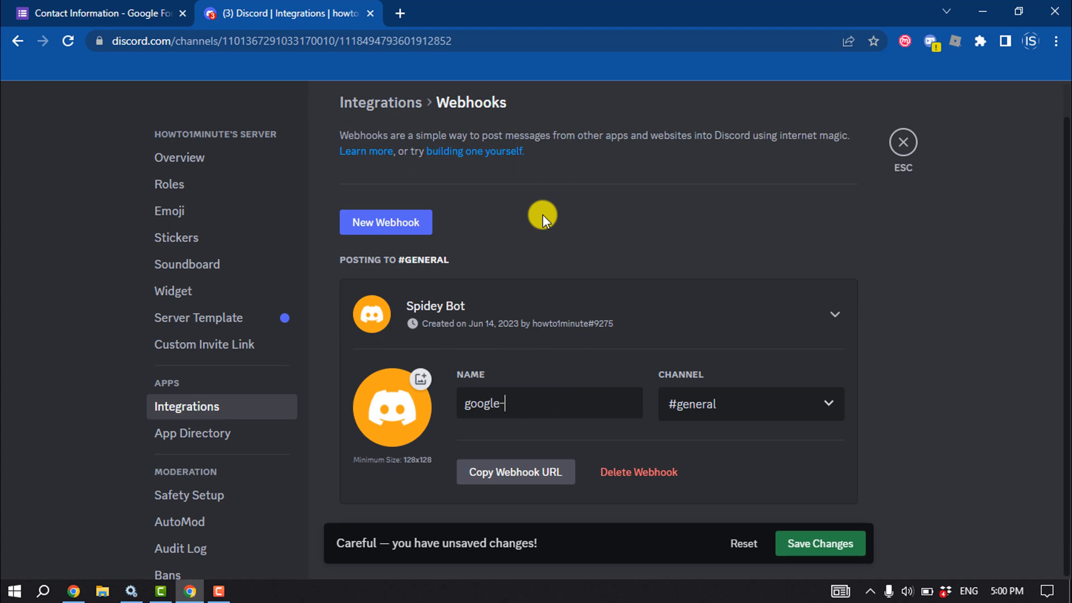
text(form-s)
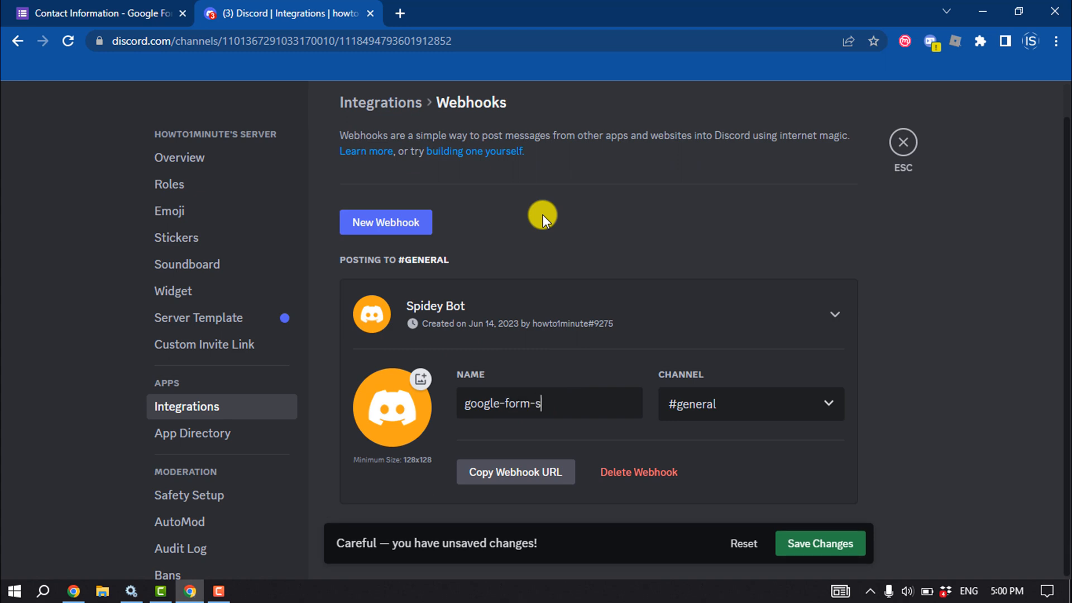
text(esponse)
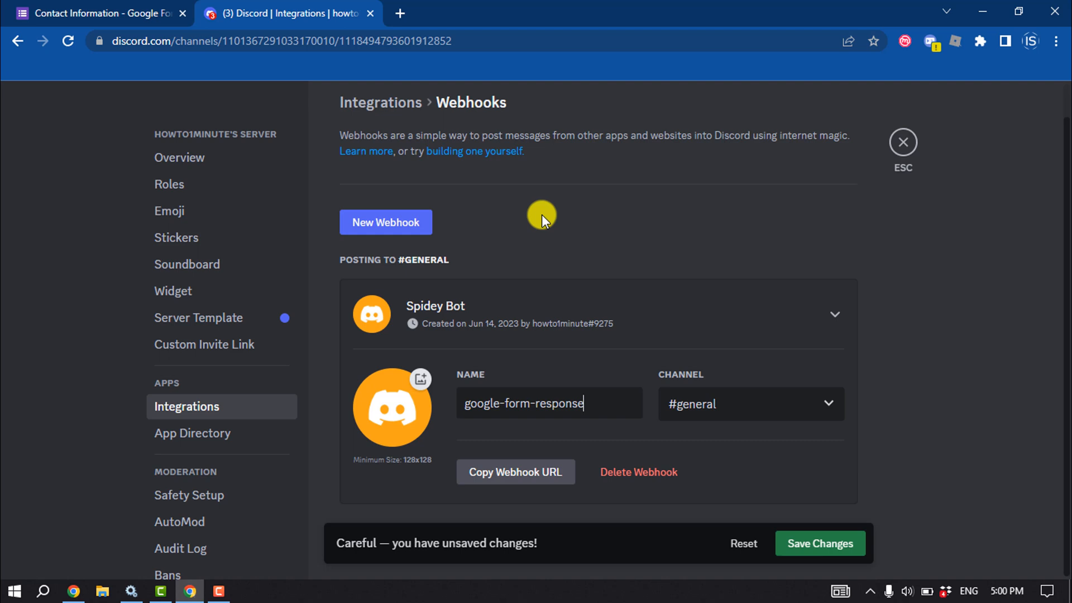
- Point the webhook at #googole-form-response and save the changes
click(748, 403)
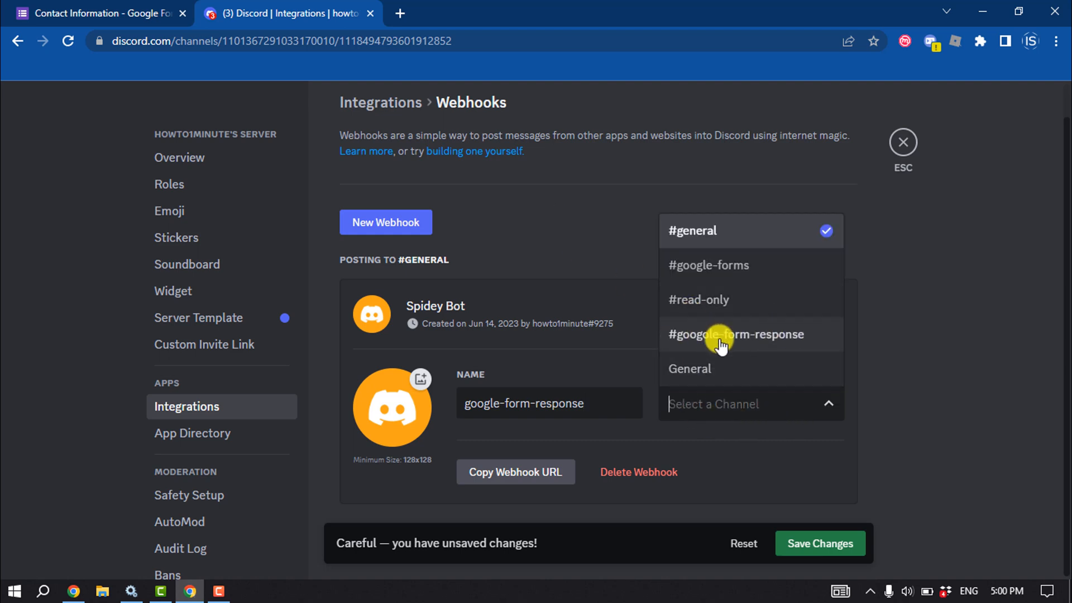
click(736, 334)
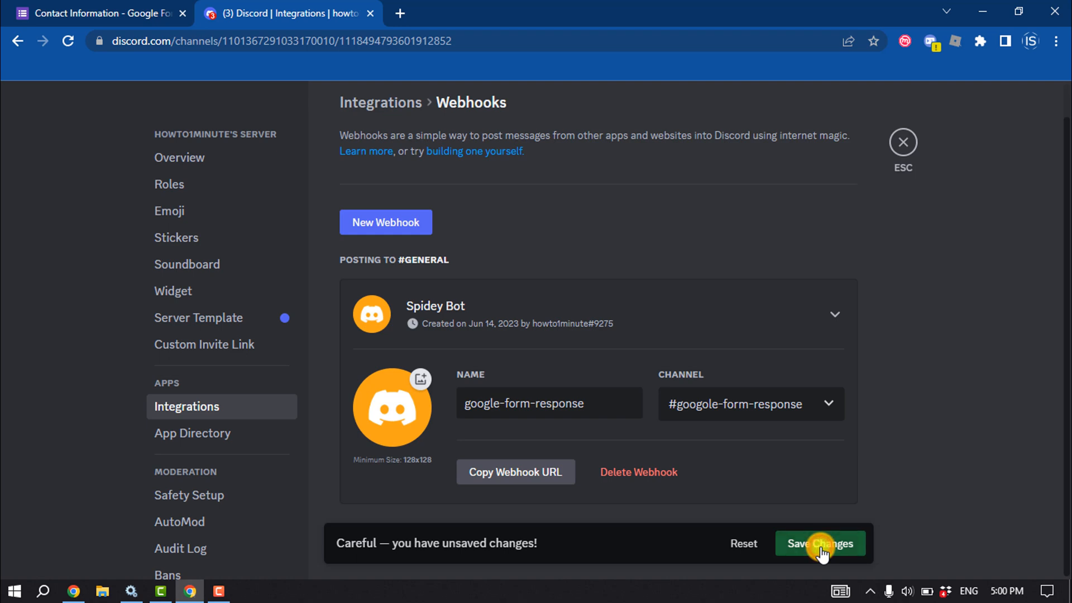
click(820, 542)
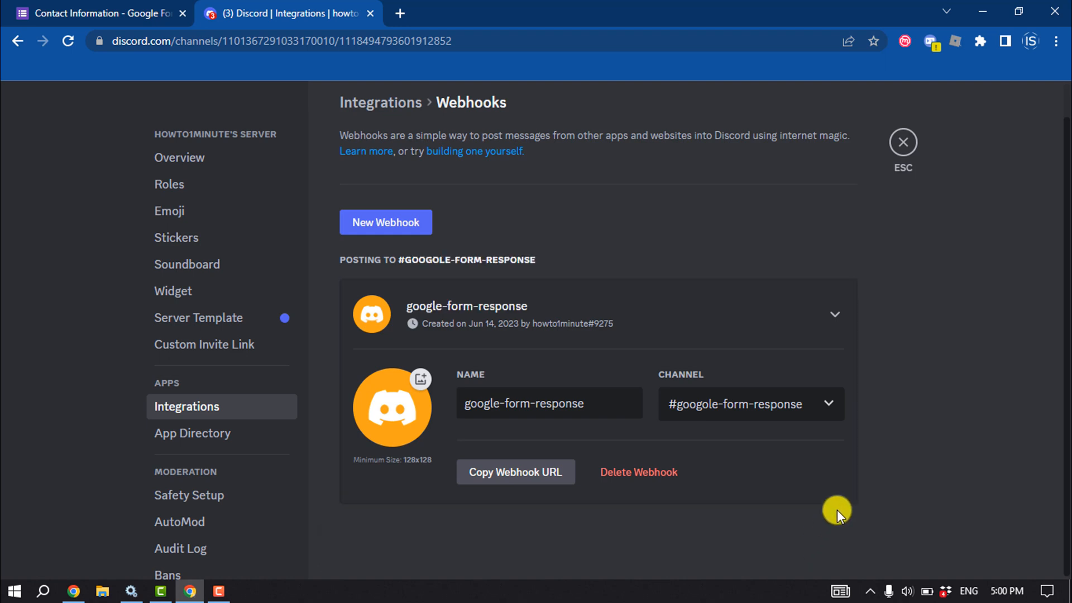
mouse_move(491, 203)
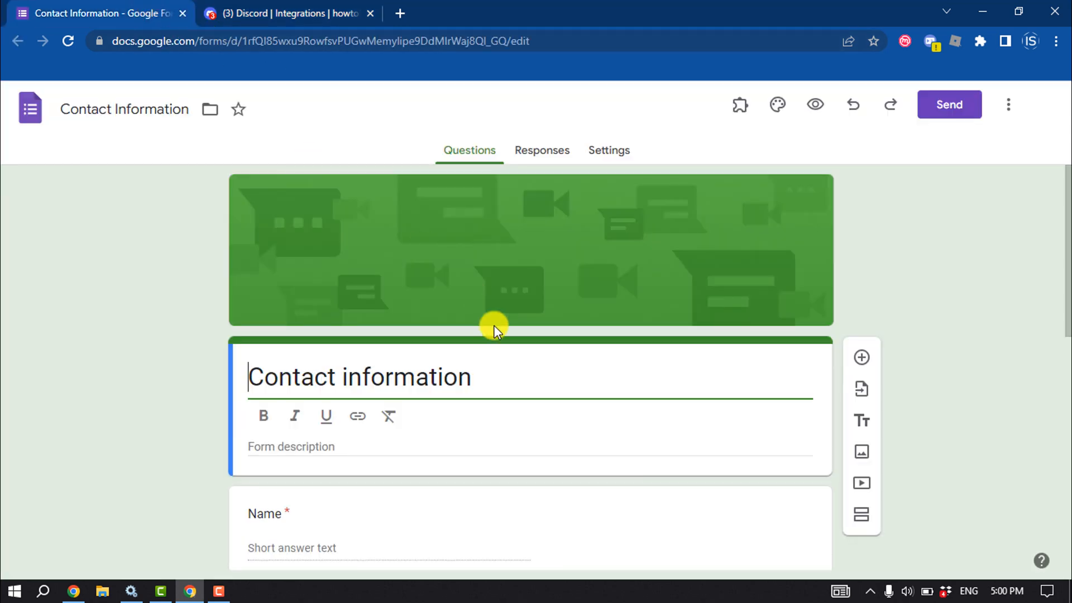
- Show the Contact Information form's three-dot More menu with its add-on entries
scroll(down, 3)
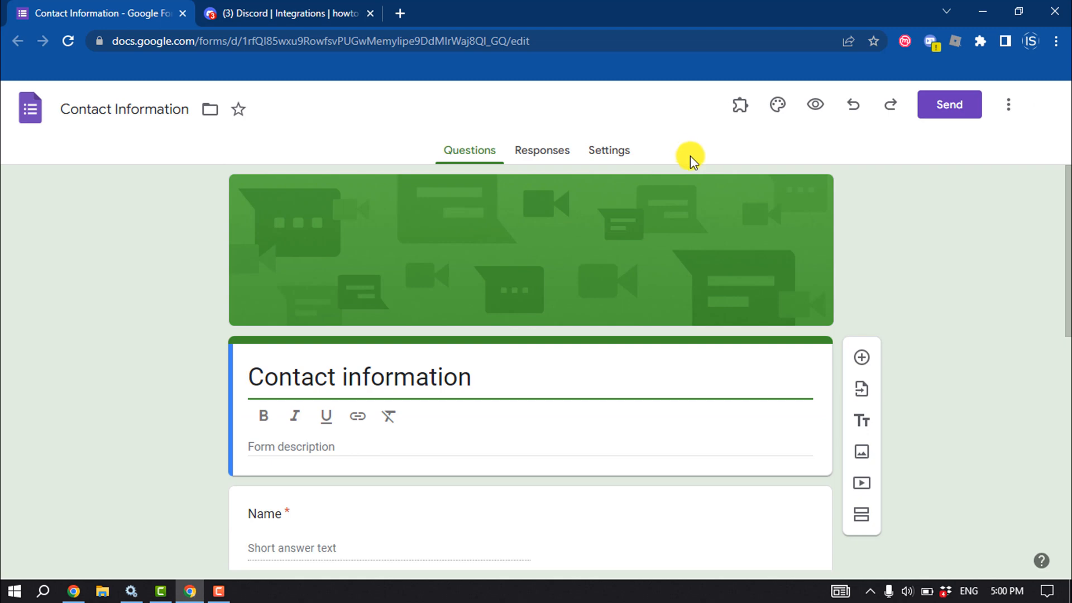
click(1007, 105)
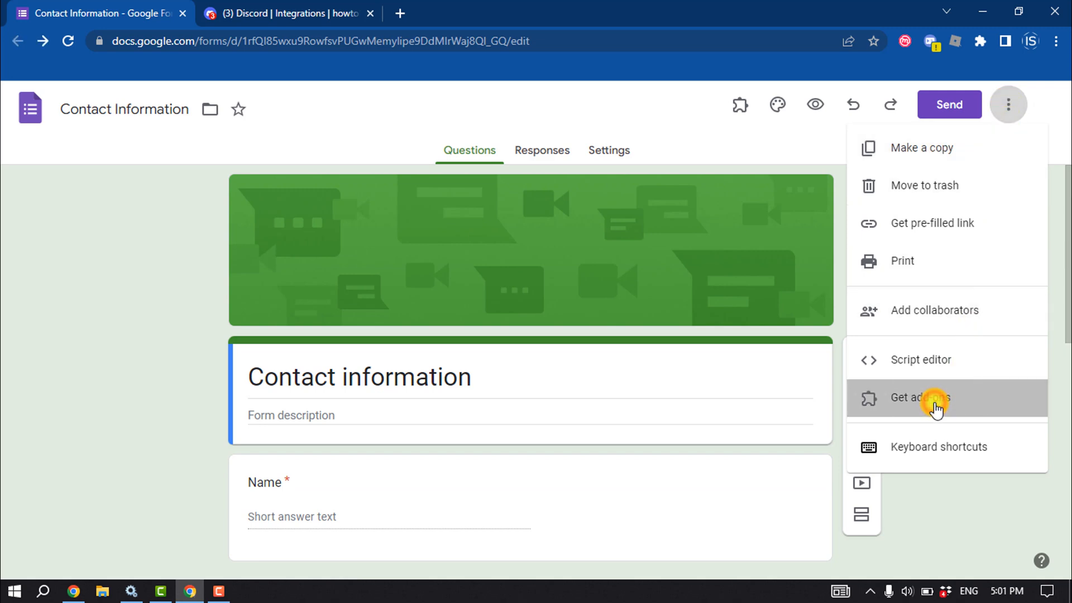
- Search the add-on marketplace for document studio, confirm it is installed, and close the marketplace
click(919, 398)
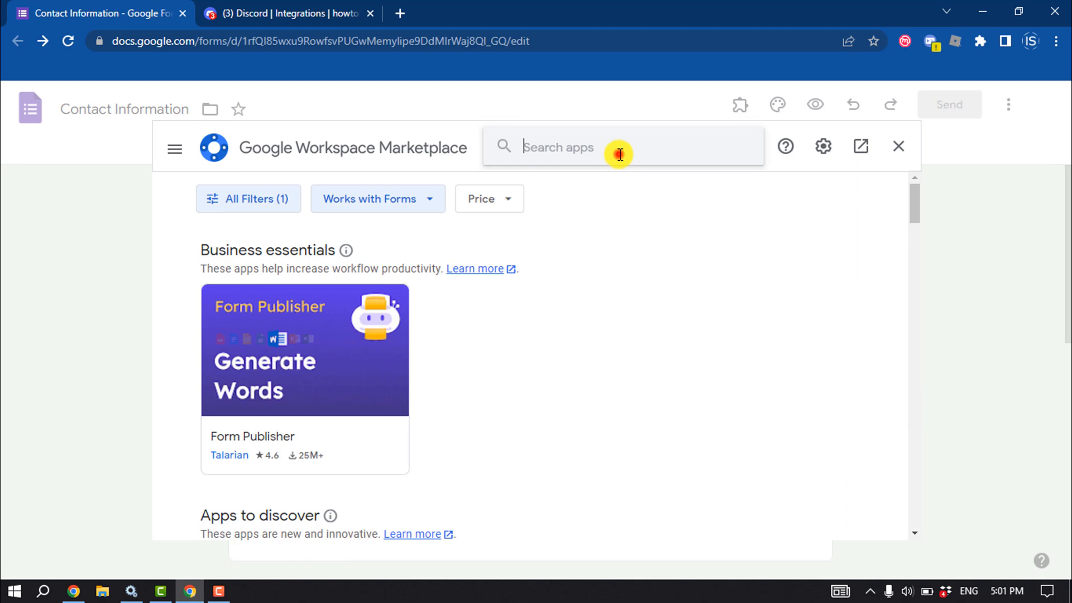
text(d)
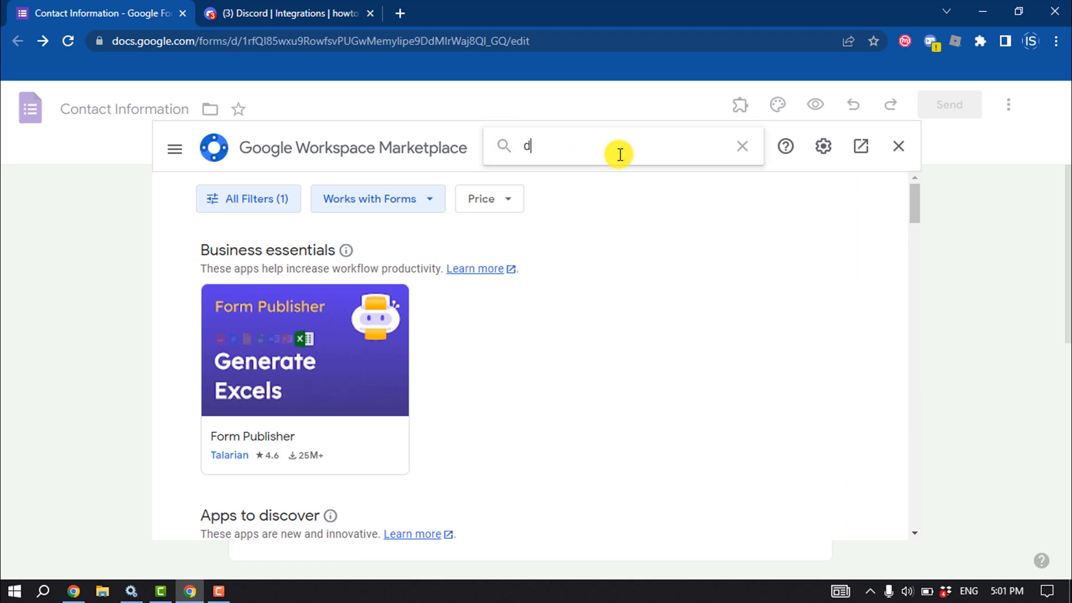
text(ocument studio)
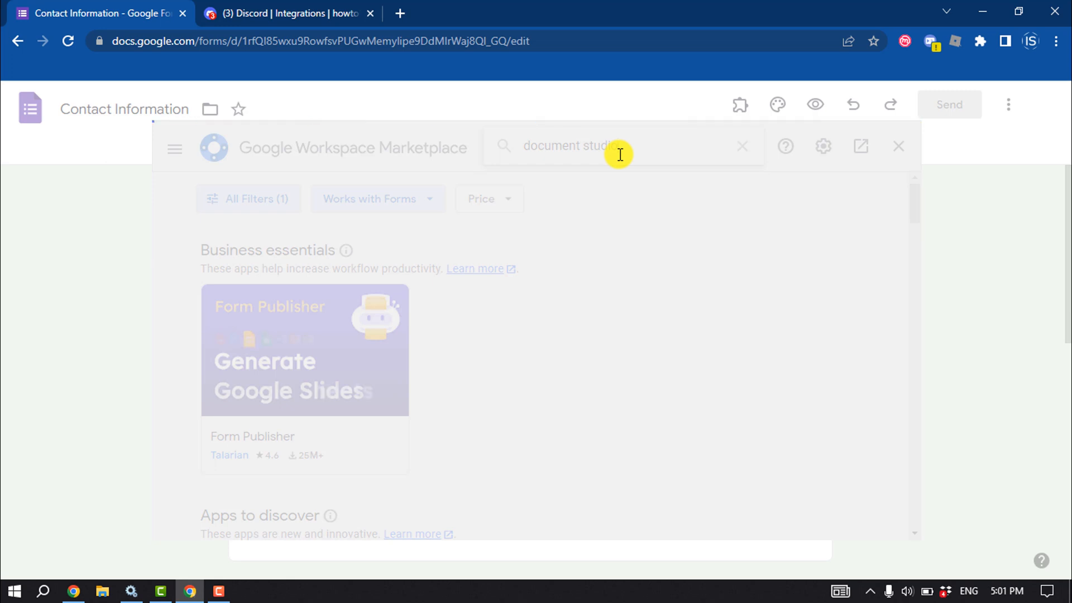
key(Enter)
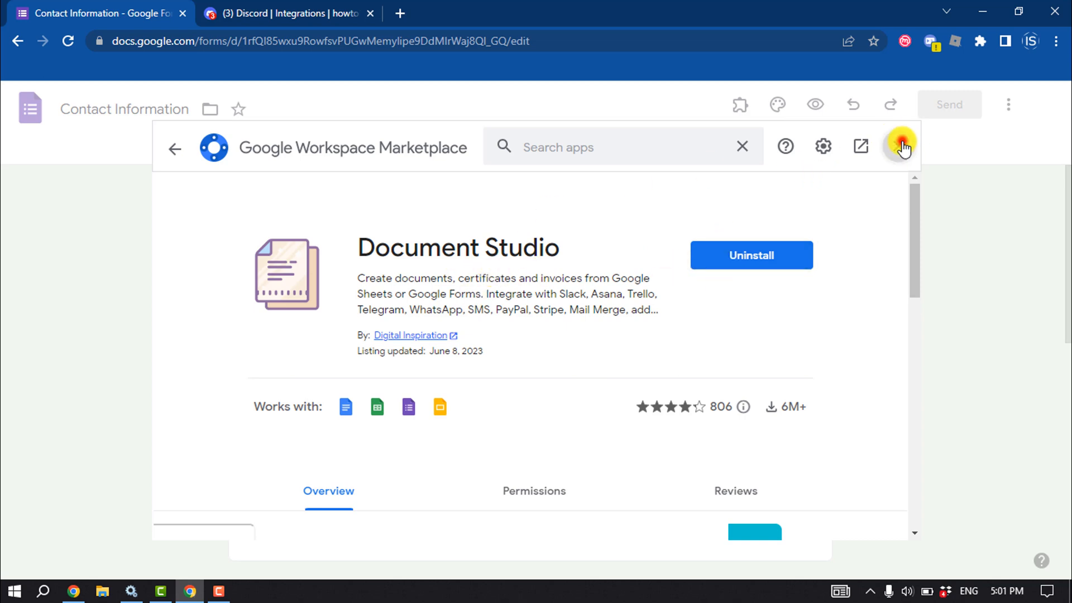
click(903, 146)
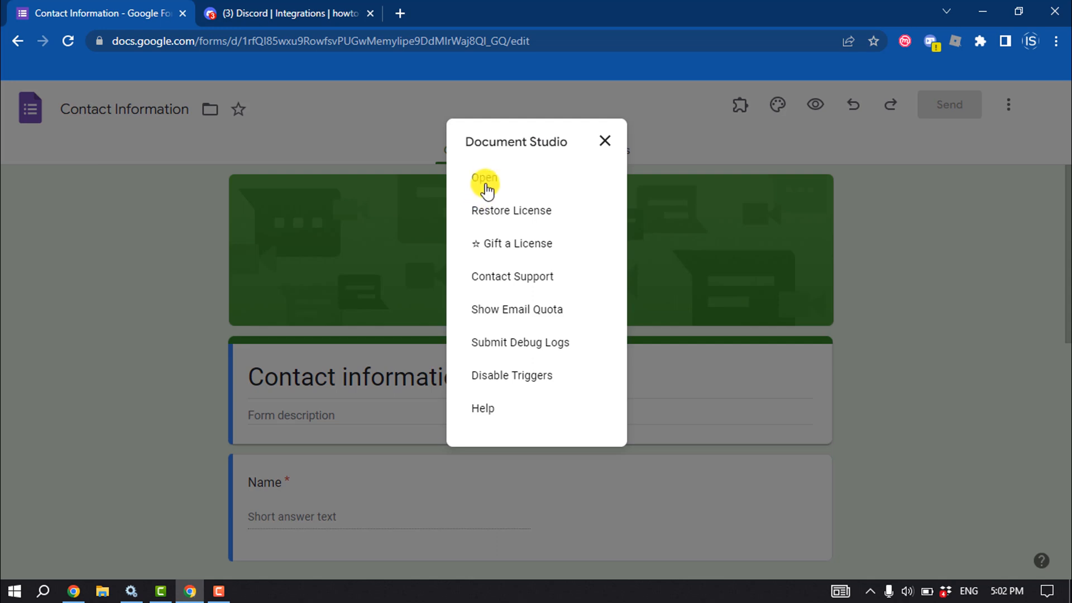
- Launch Document Studio and allow it access with the chosen Google account
click(484, 178)
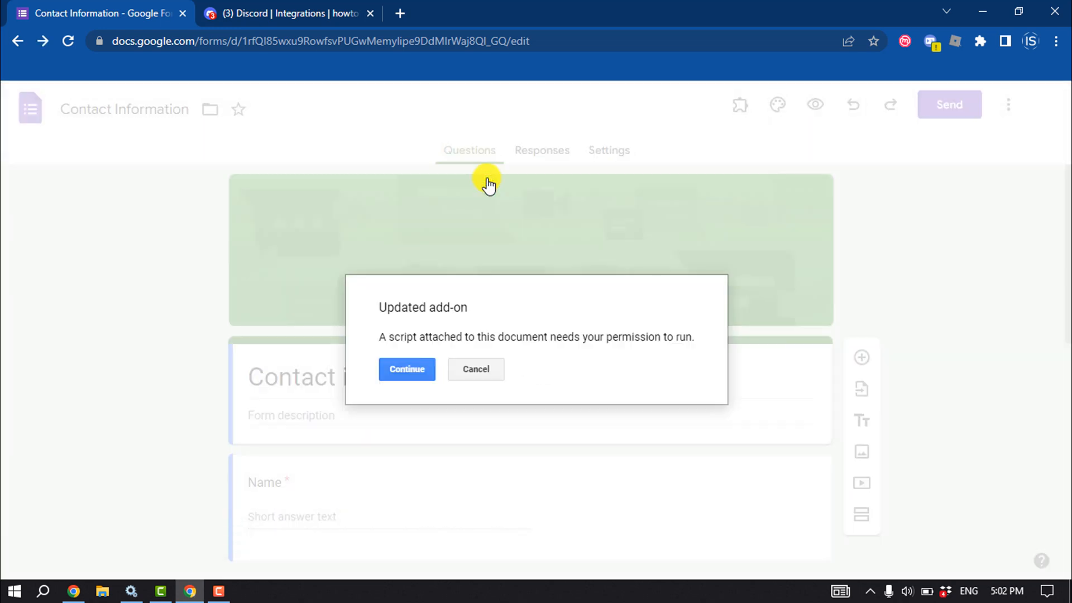
click(407, 370)
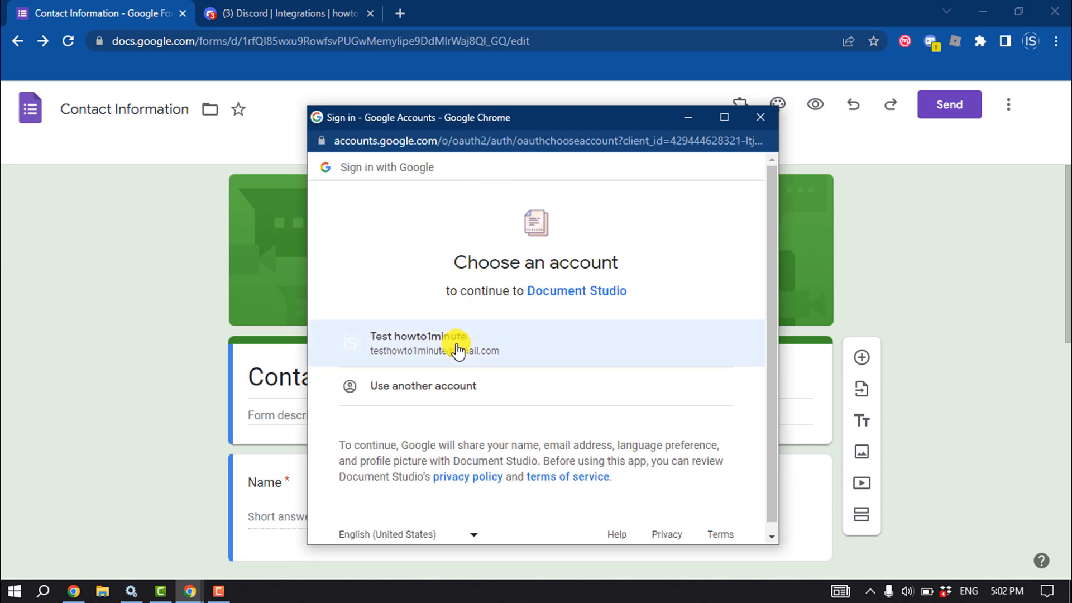
click(424, 343)
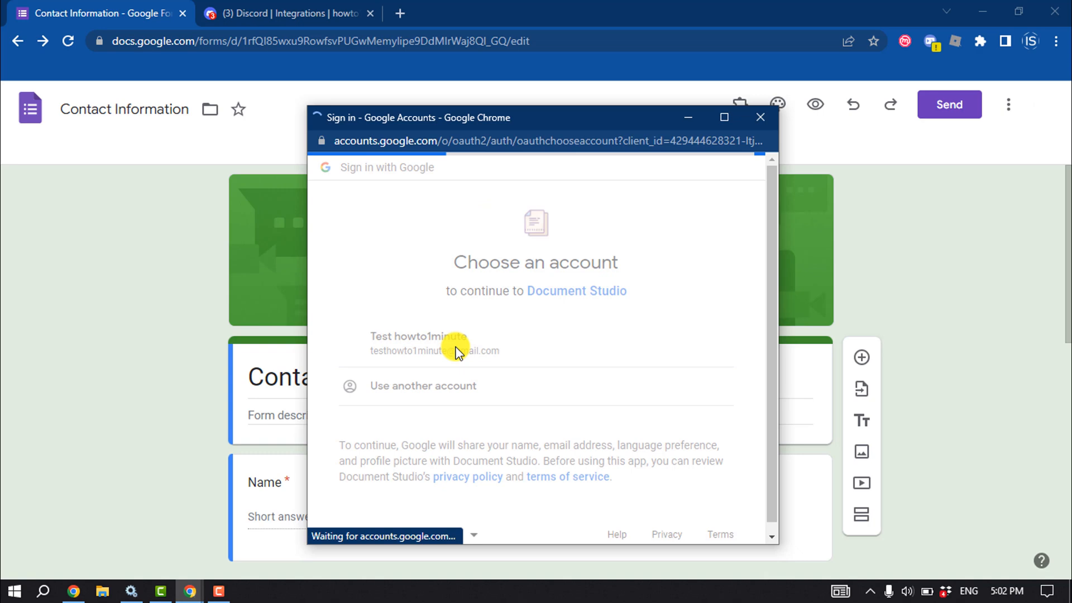
click(419, 341)
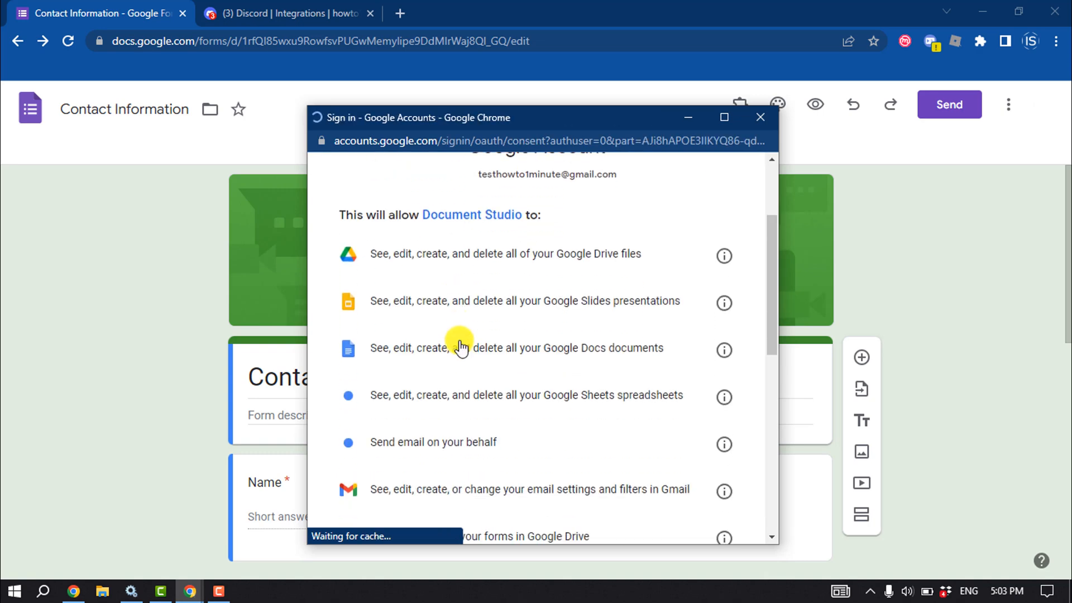
scroll(down, 3)
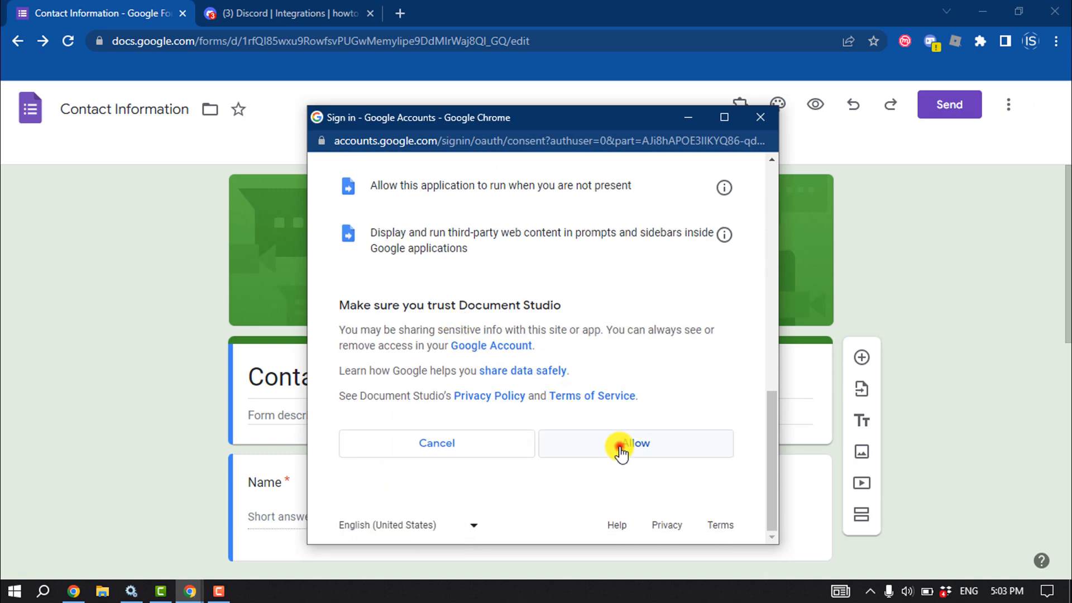
click(636, 443)
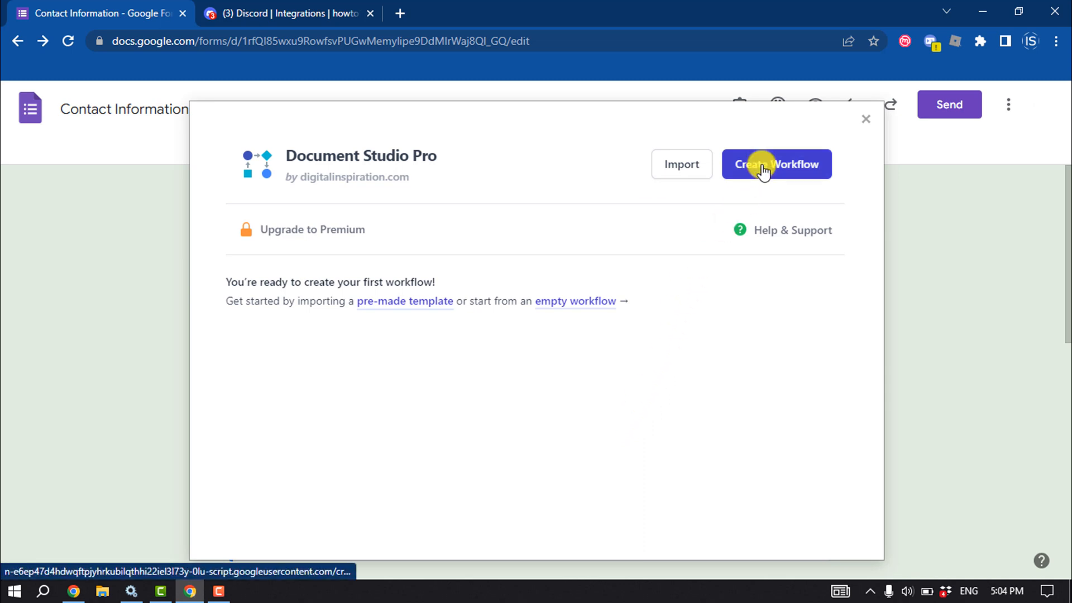
- Create a workflow named discord-response set to process all form responses, reaching the task choices
click(776, 164)
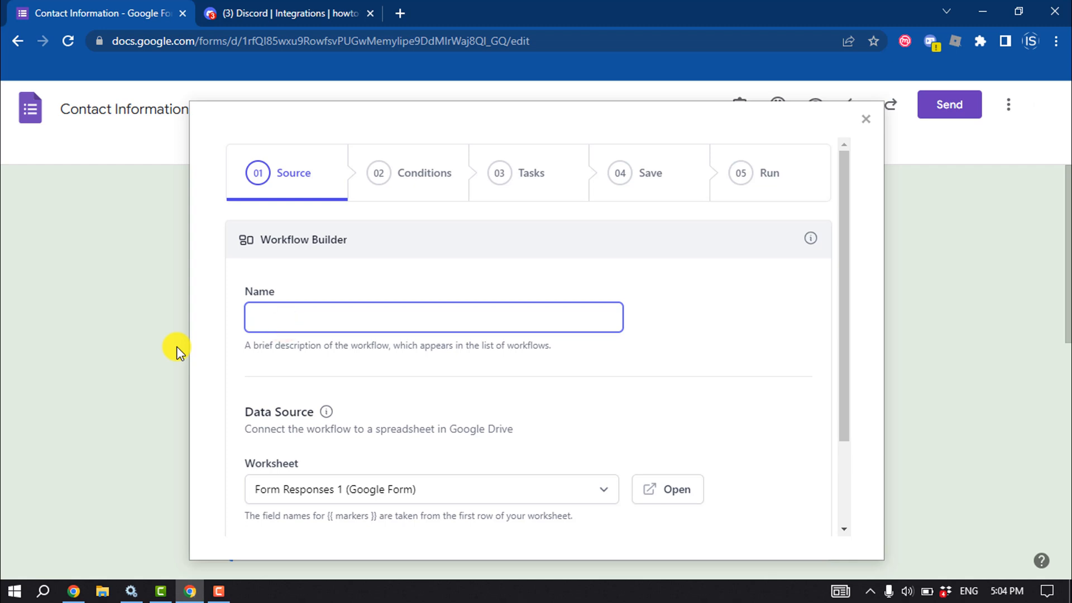
text(discord-response)
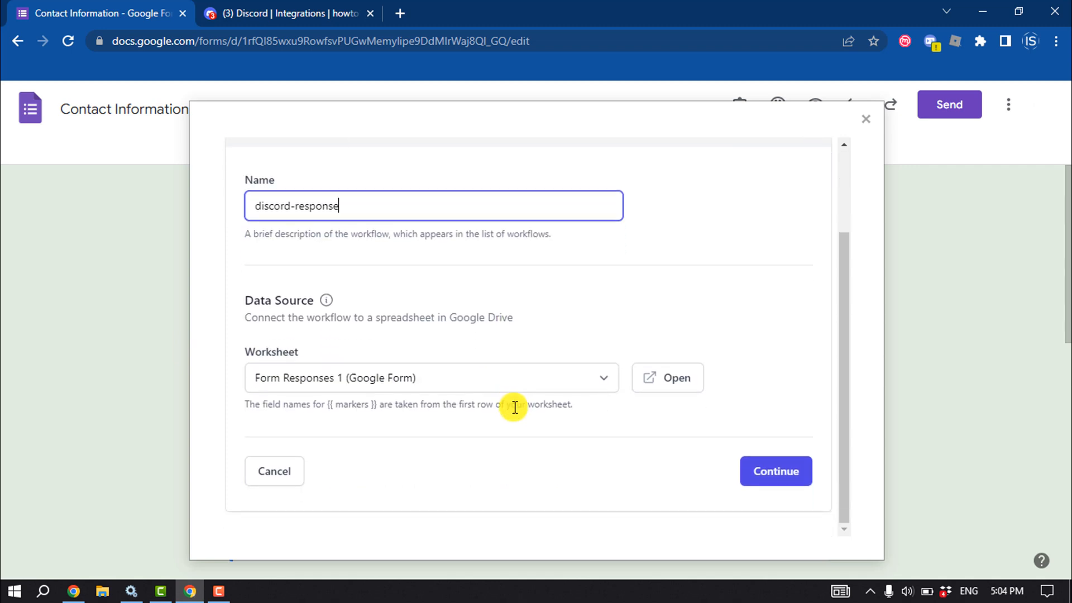
click(775, 471)
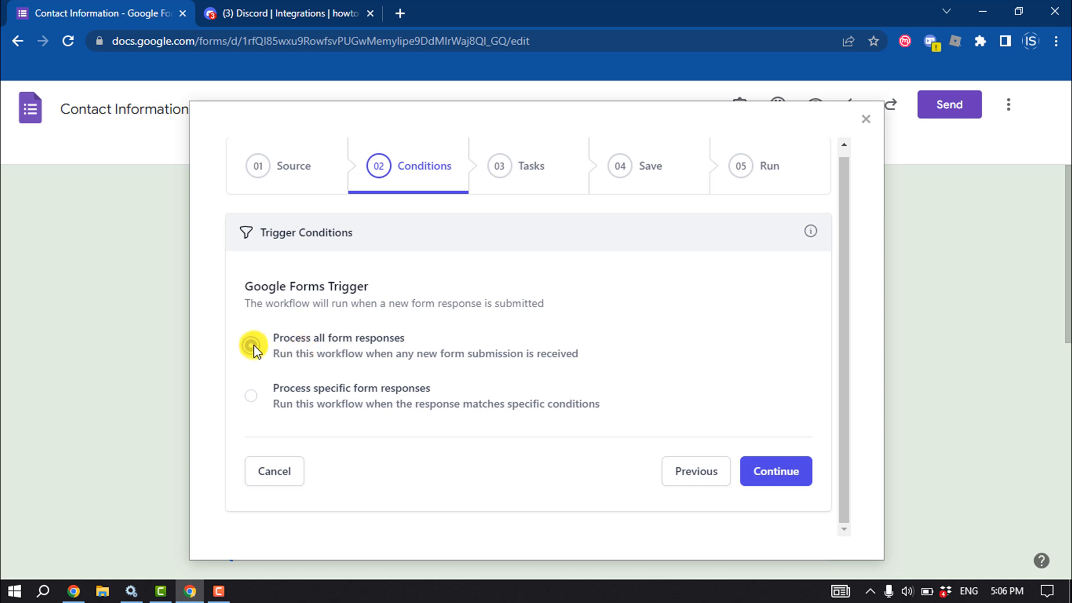
click(252, 345)
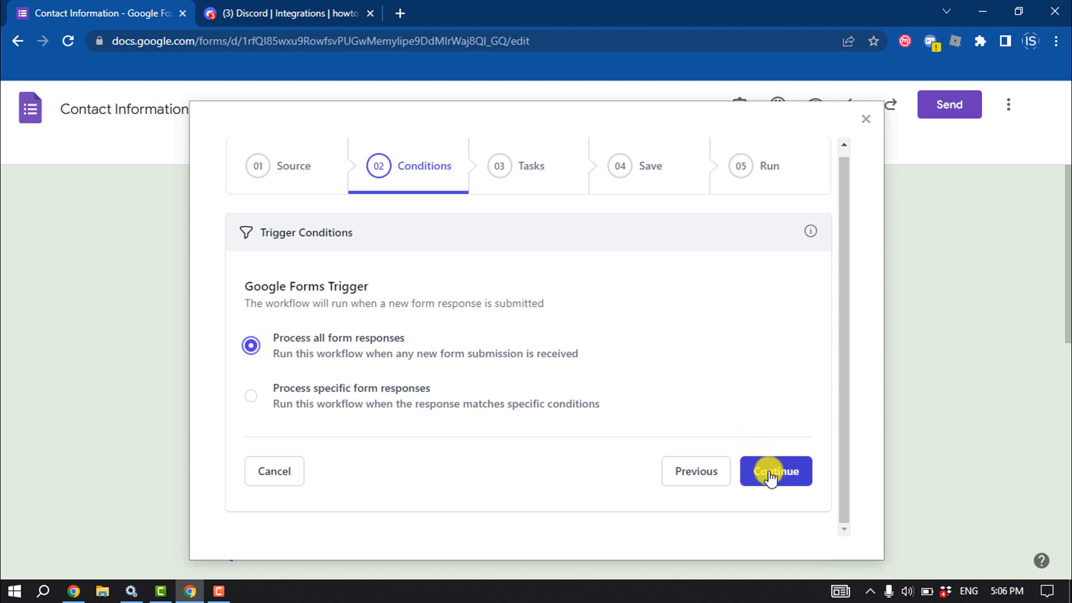
click(775, 471)
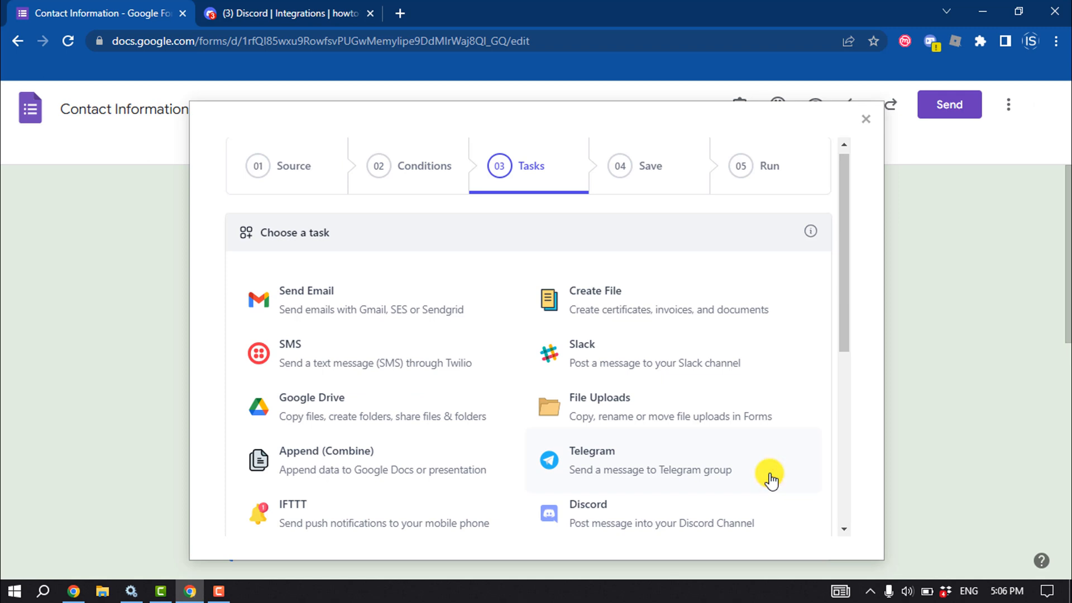
- Add a Discord task with the pasted webhook URL and message body Example, then finish it
scroll(down, 3)
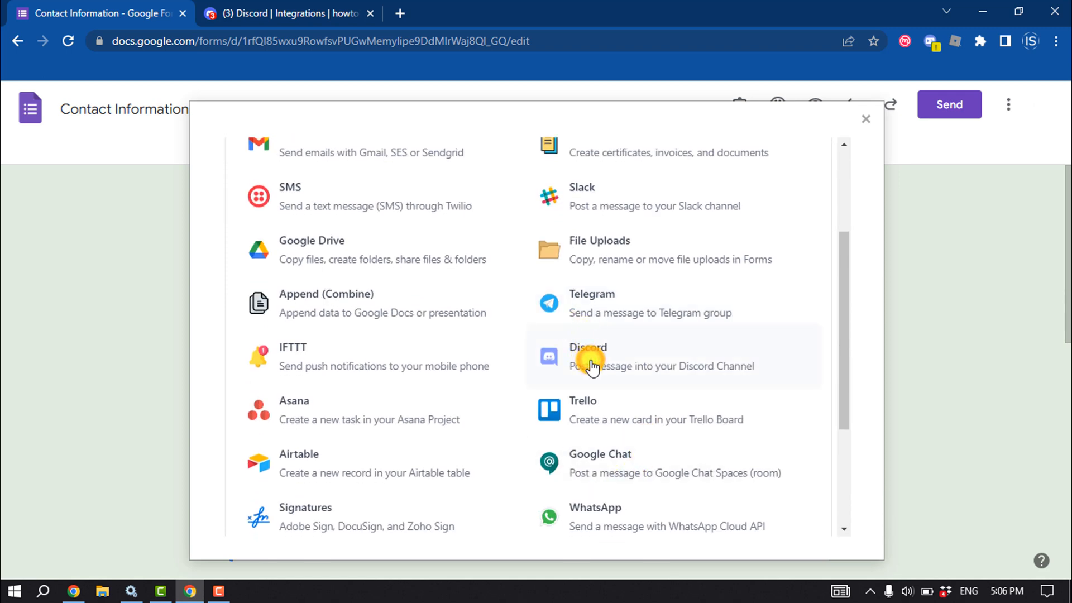
click(587, 355)
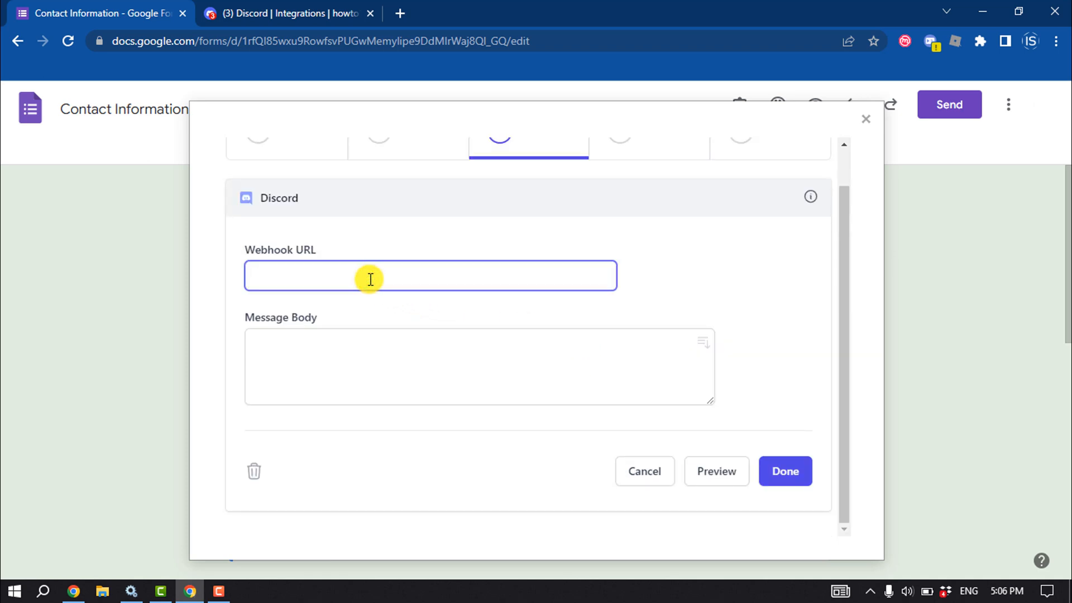
right_click(370, 276)
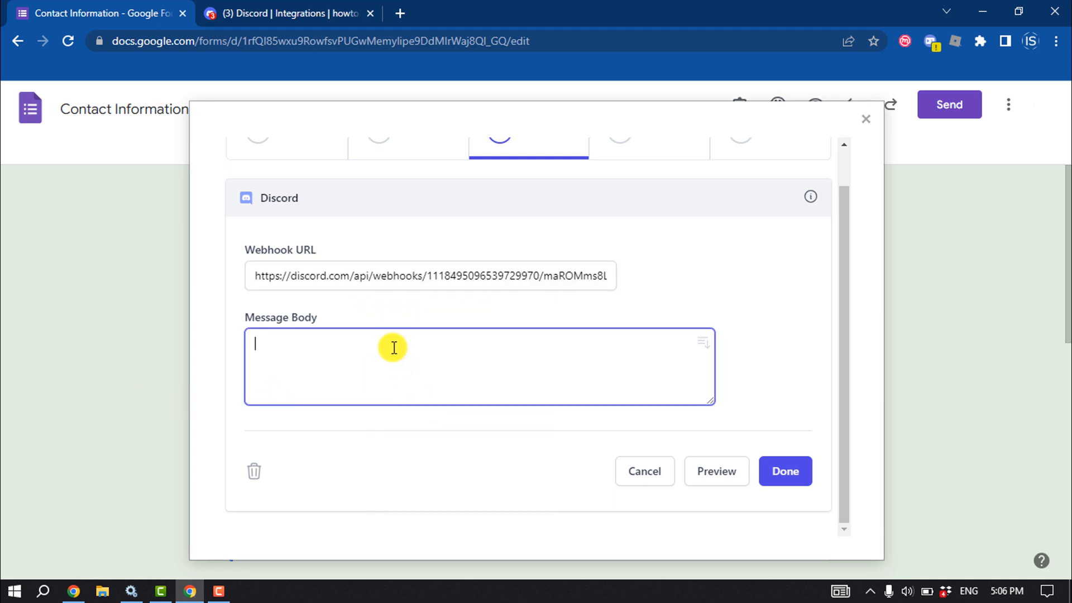
mouse_move(347, 354)
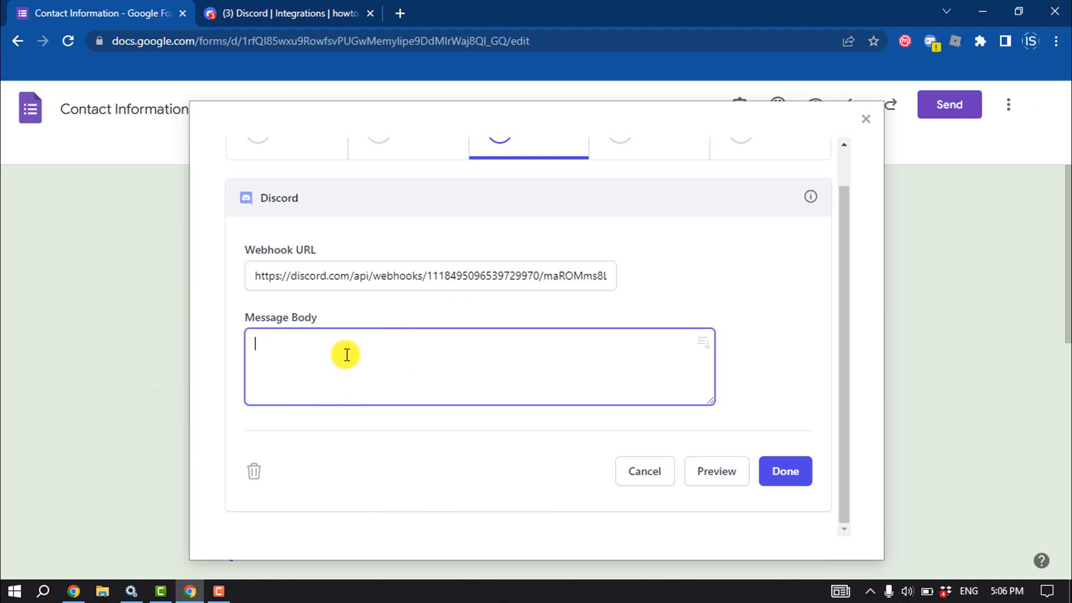
text(Example)
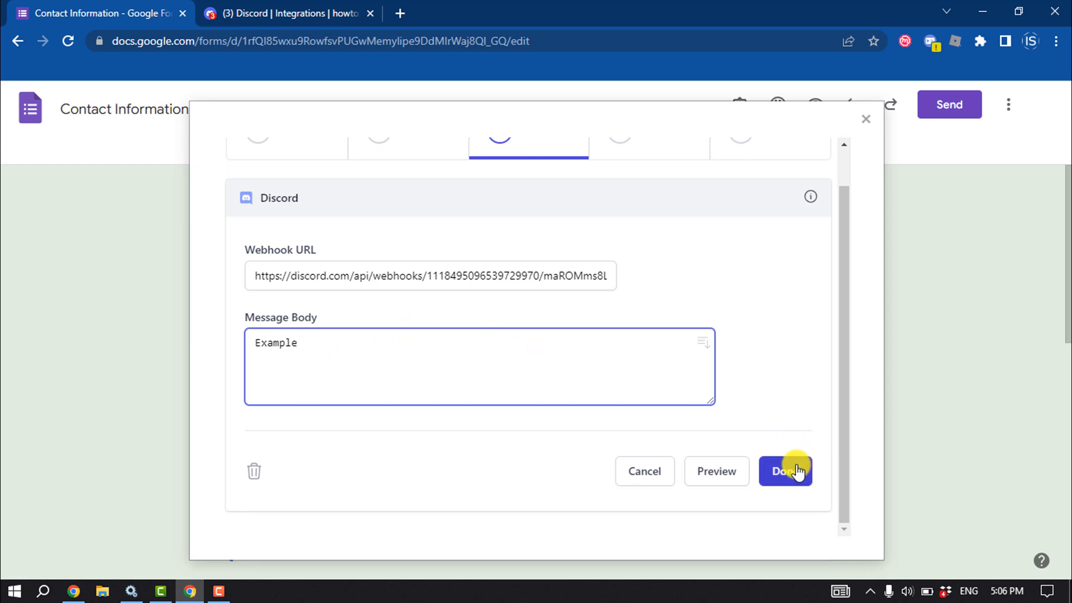
click(785, 471)
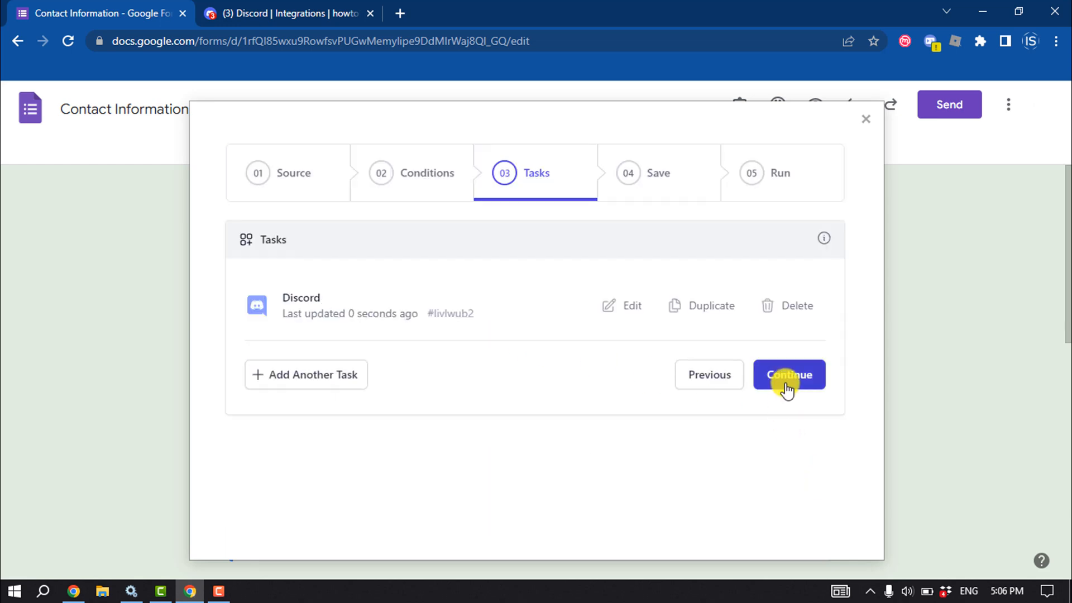
- Save the discord-response workflow with Run on Form Submit kept enabled
click(788, 374)
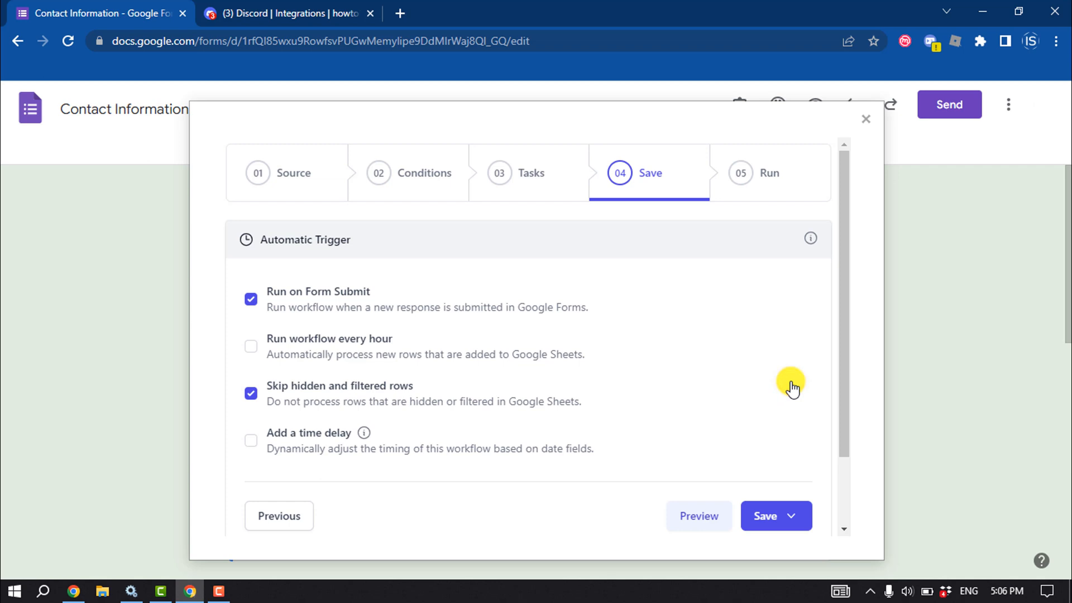
click(250, 299)
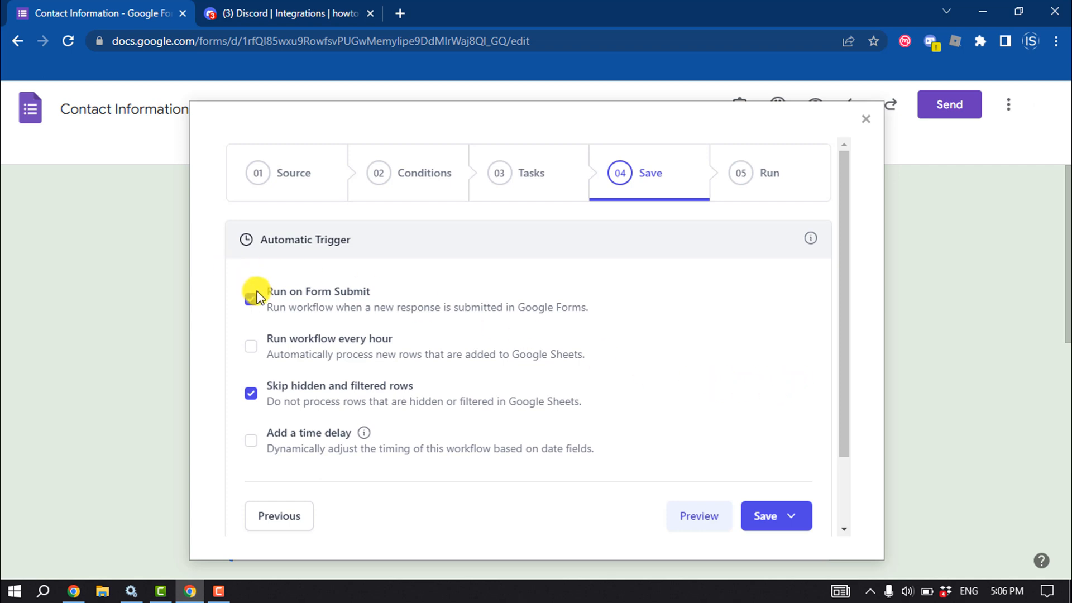
click(251, 300)
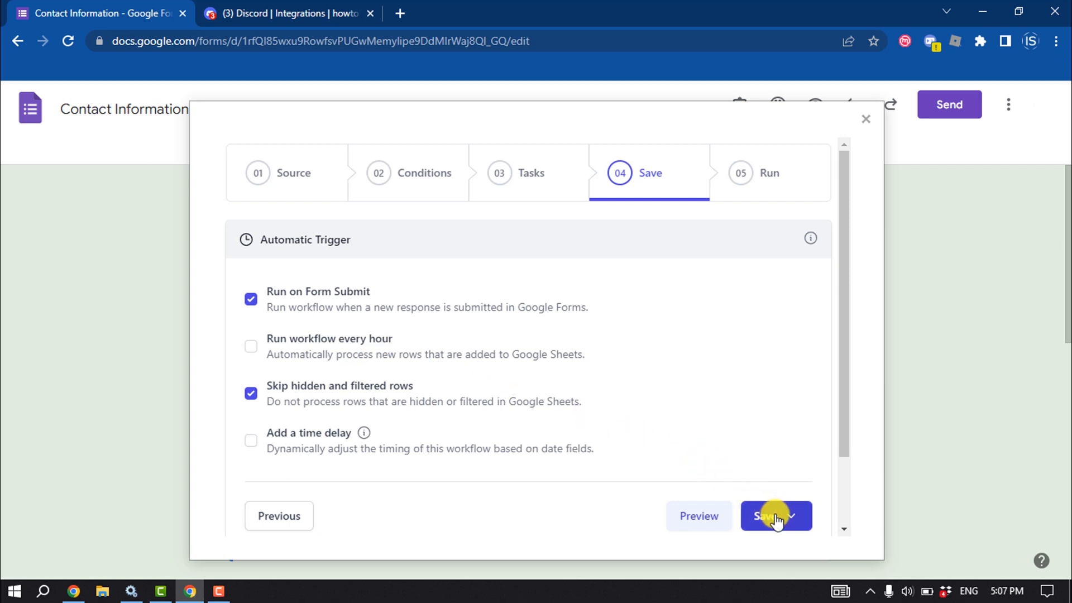
click(792, 516)
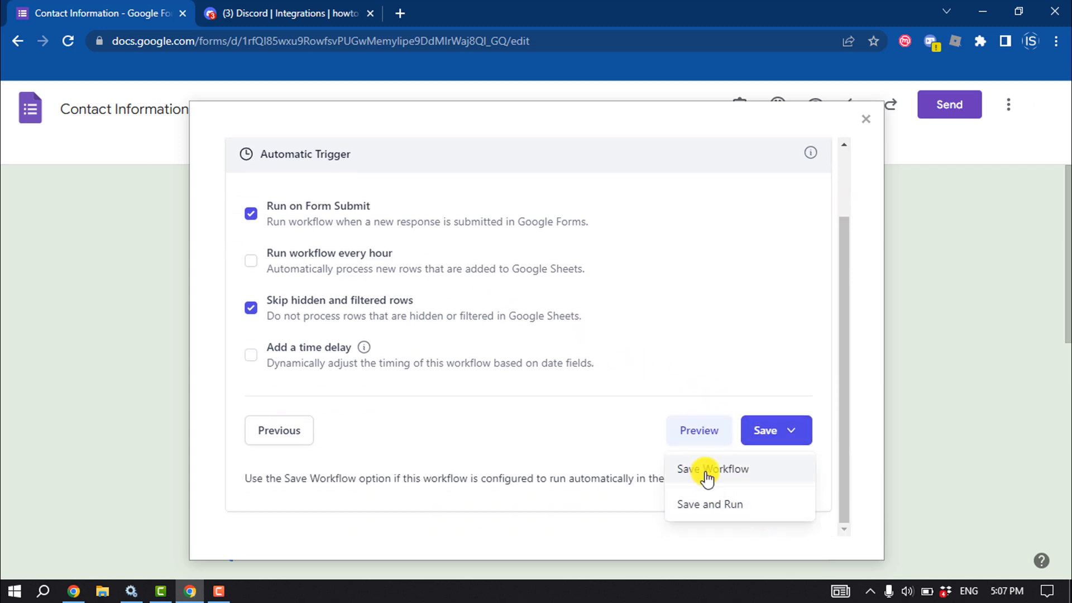
click(713, 468)
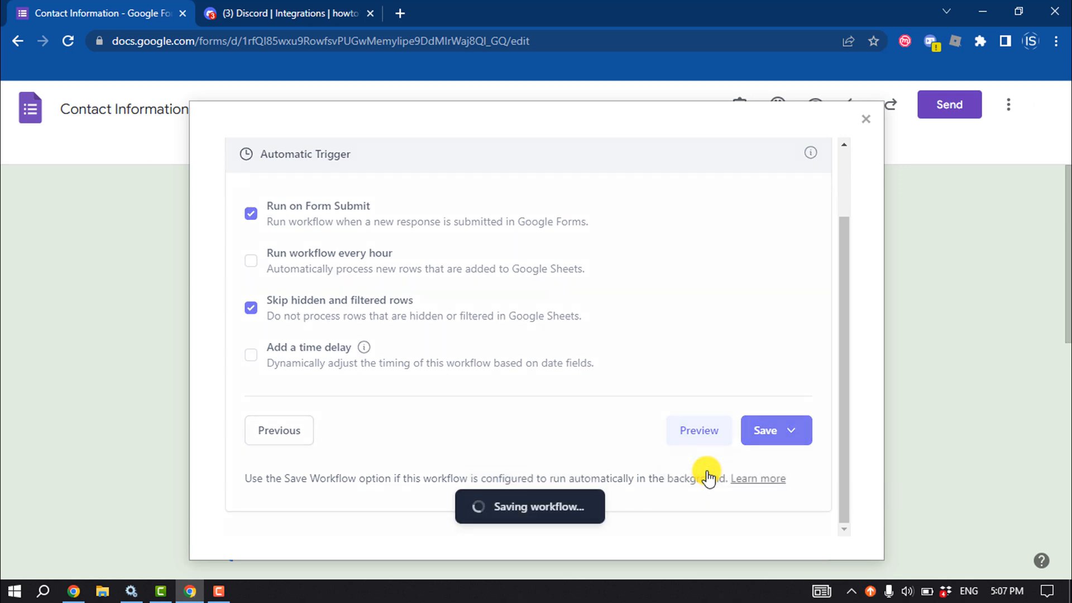
click(764, 430)
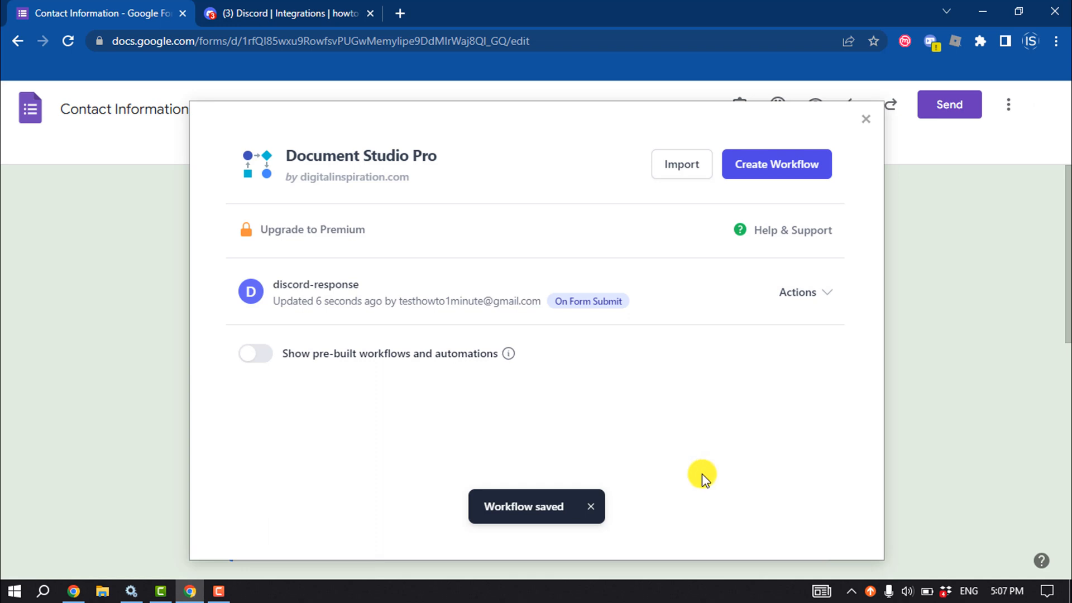
mouse_move(796, 292)
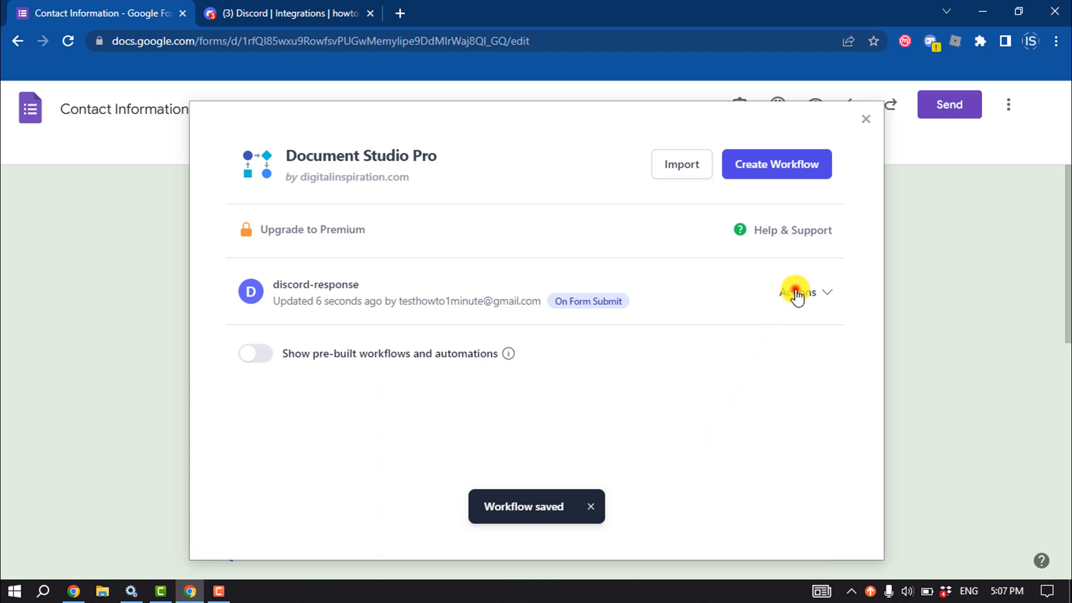
- Test-run the workflow via Actions > Run Now, then close the Document Studio window
click(798, 291)
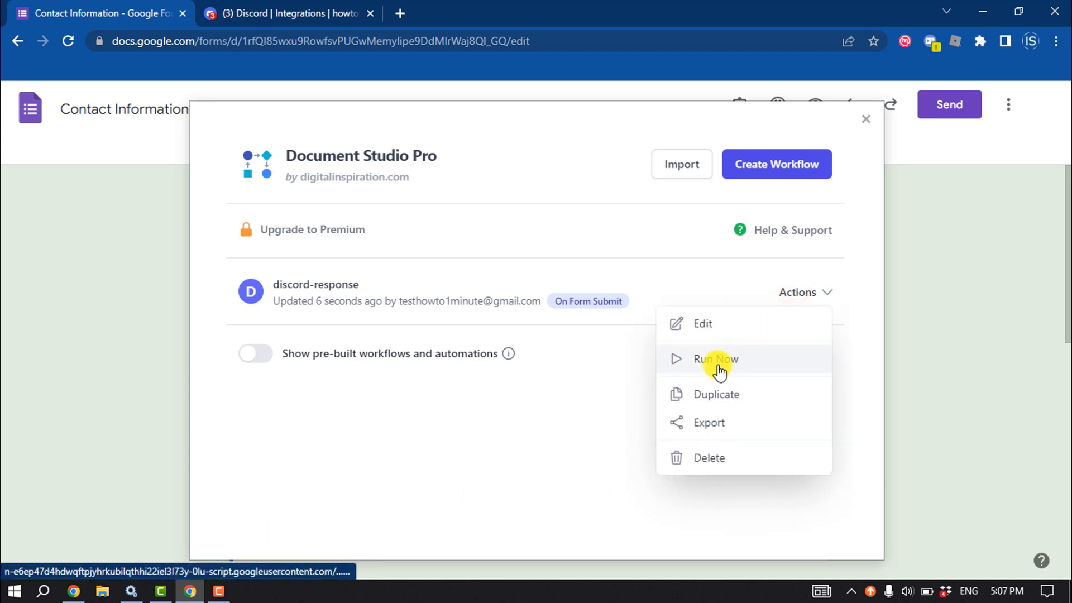
click(716, 358)
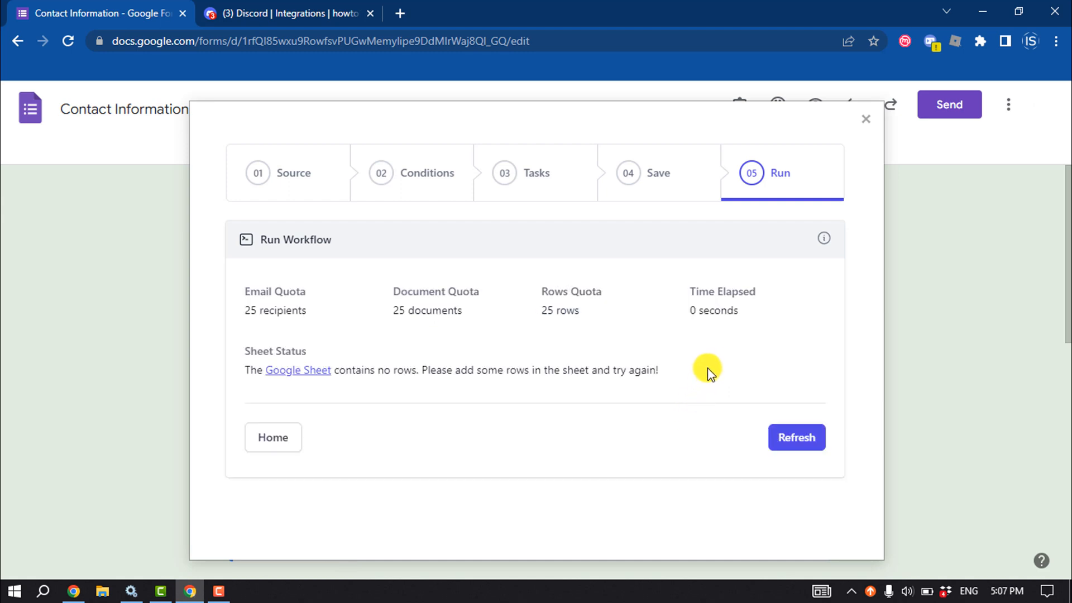
mouse_move(866, 119)
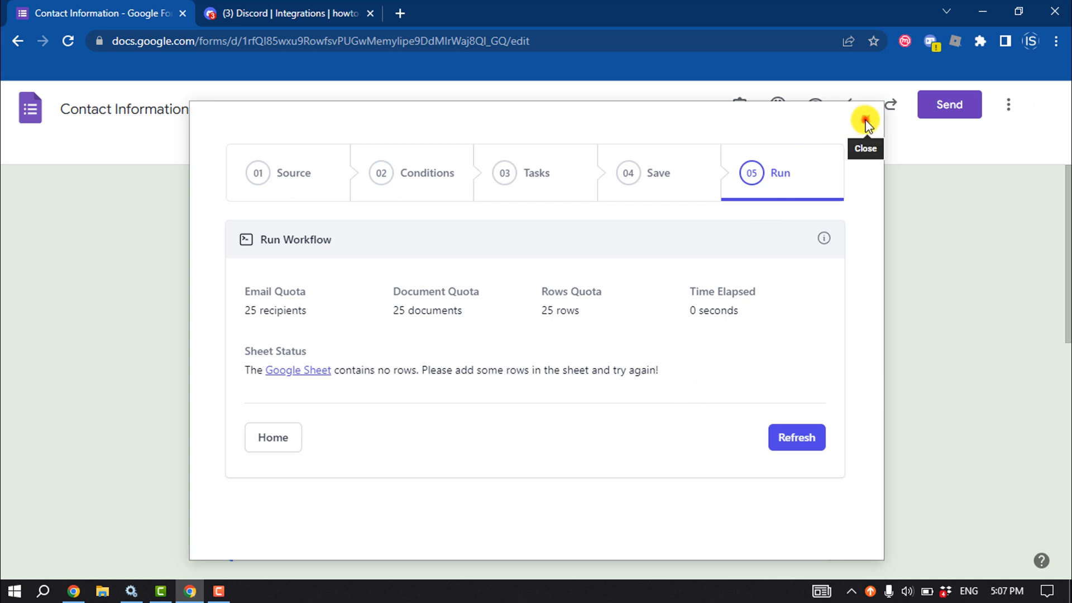
click(867, 121)
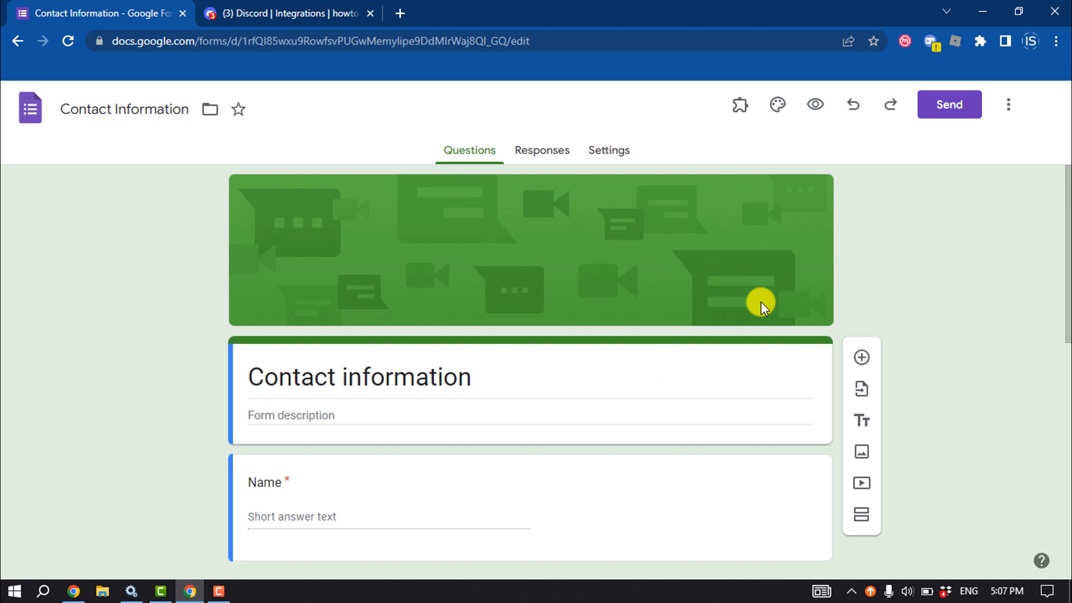
- Bring up the Send form options and reach the live Contact Information fill-in page
click(1012, 105)
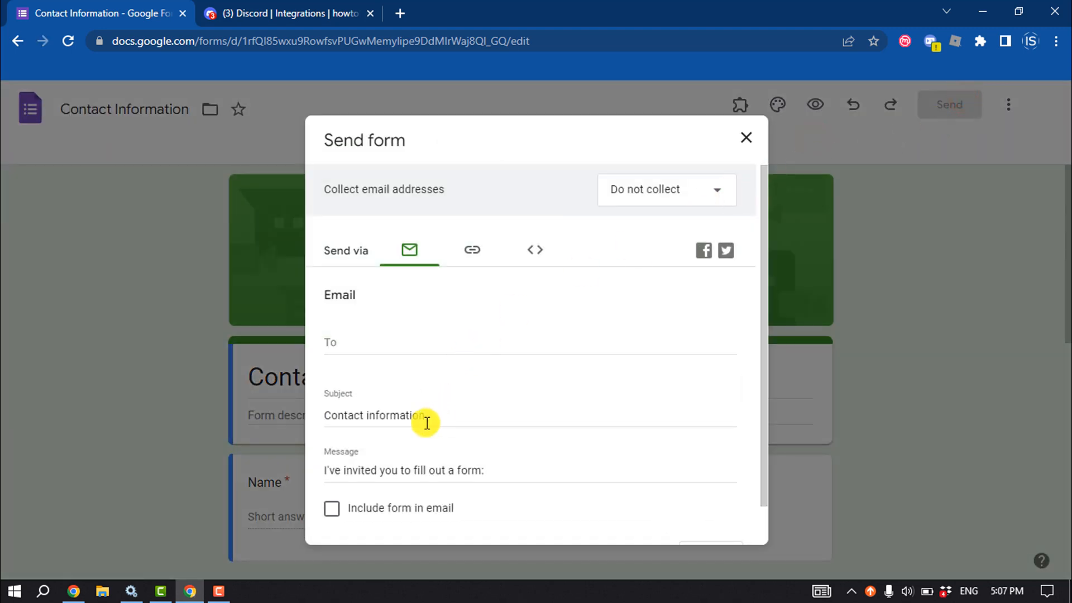
click(473, 249)
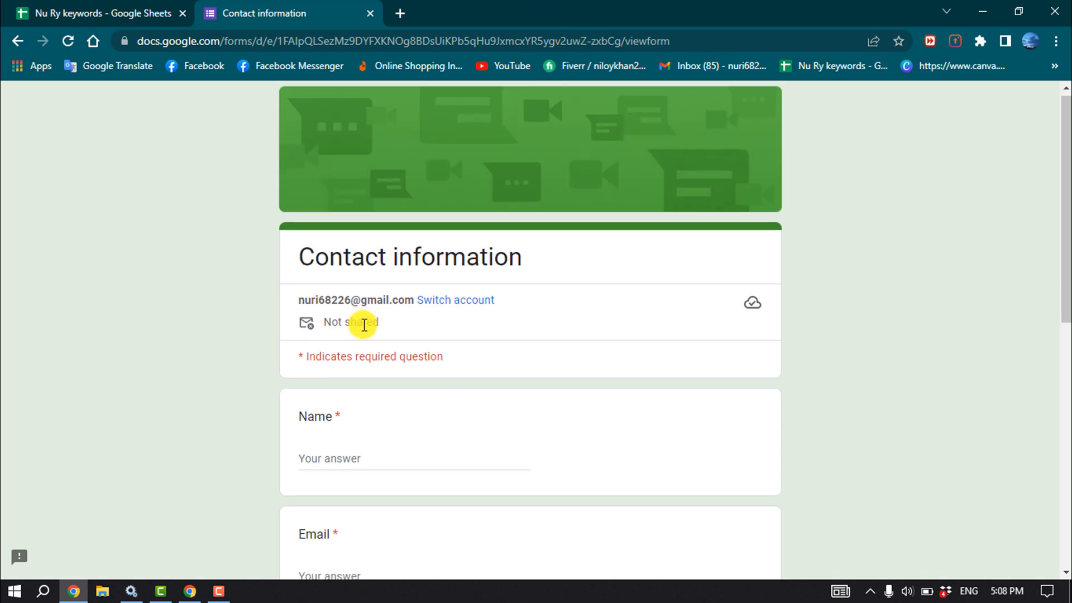
- Answer the live form with test text 'testhowto1minut' and submit the response
scroll(down, 3)
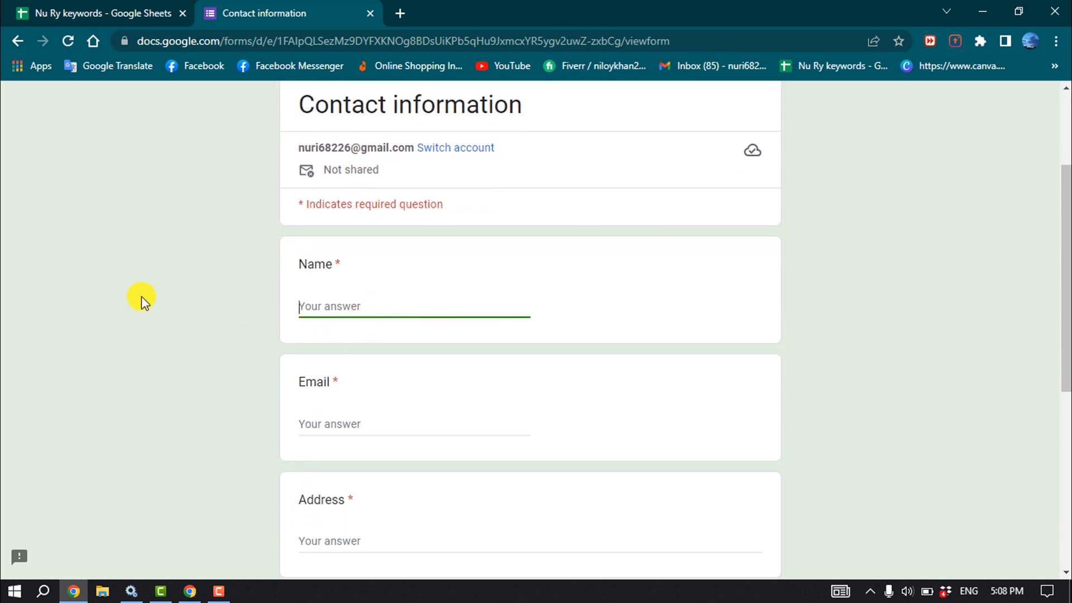
text(testhowto1minut)
text(hello)
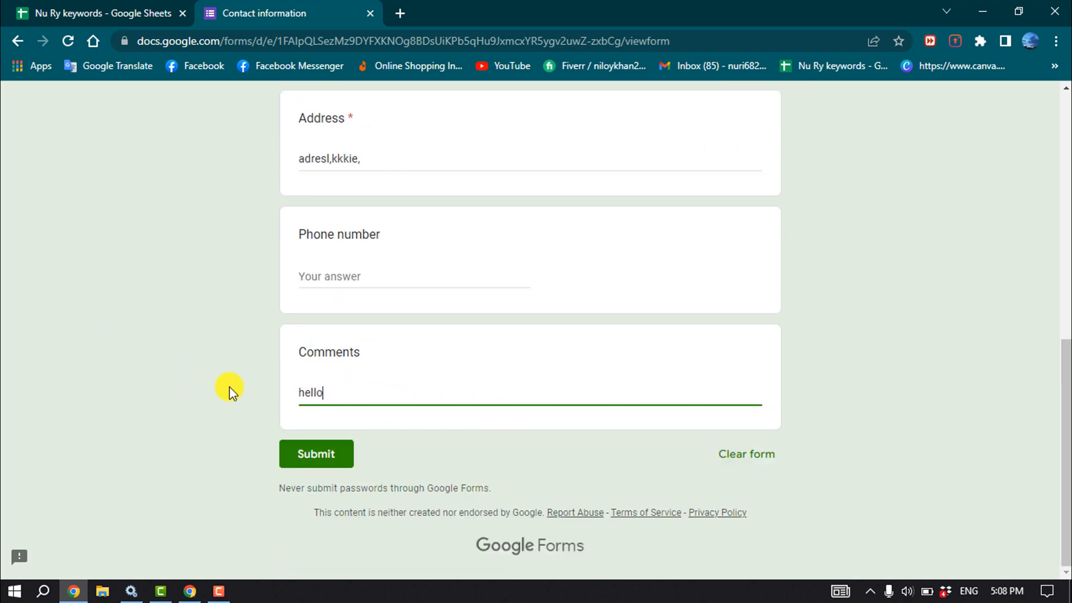
click(316, 454)
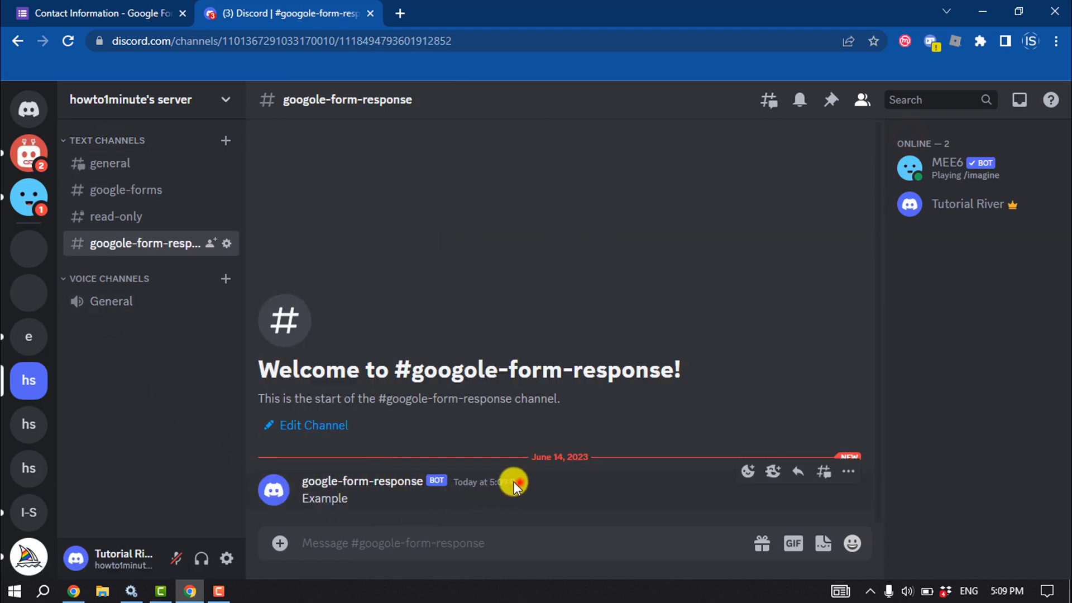
mouse_move(349, 505)
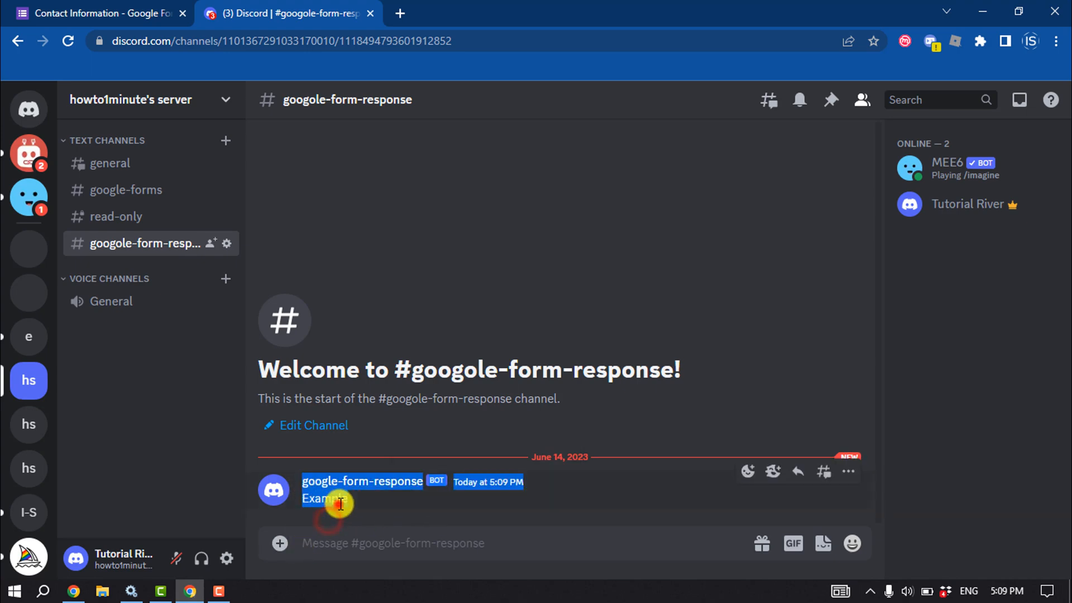
mouse_move(468, 300)
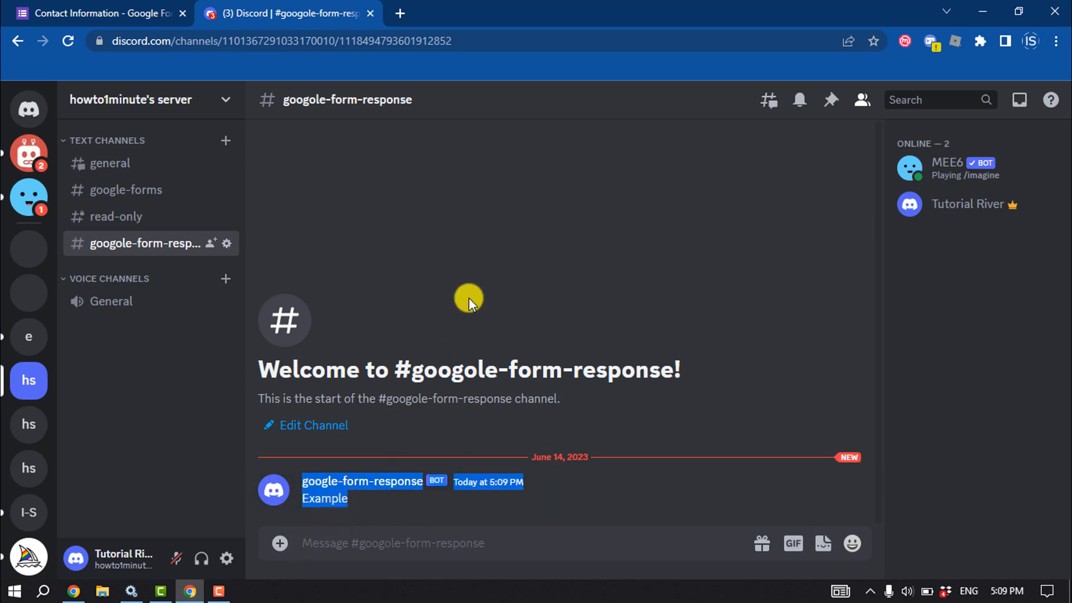